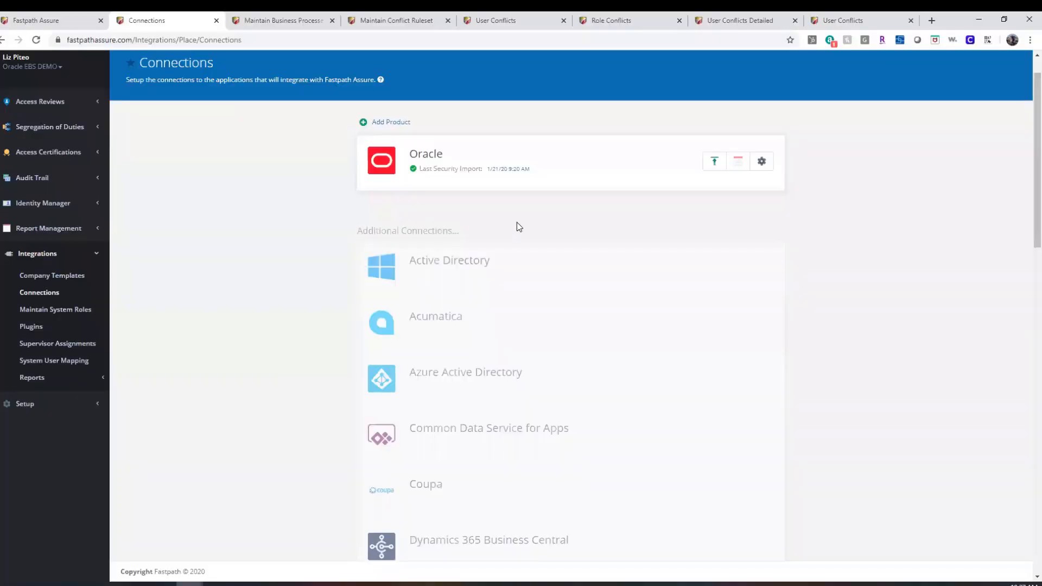
Scroll through the Connections list of application connectors down to Workday and back up
scroll(down, 3)
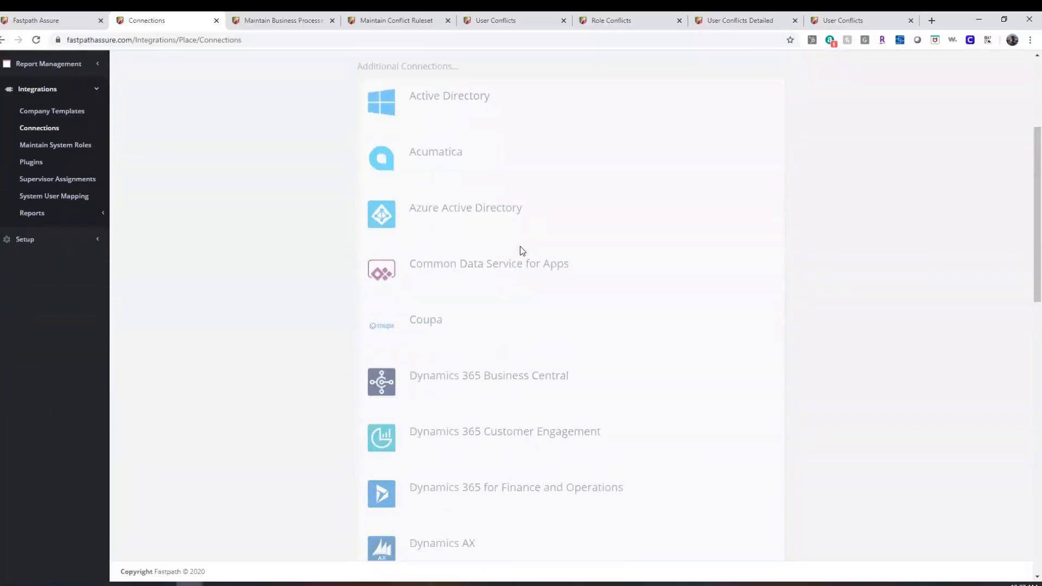
scroll(down, 3)
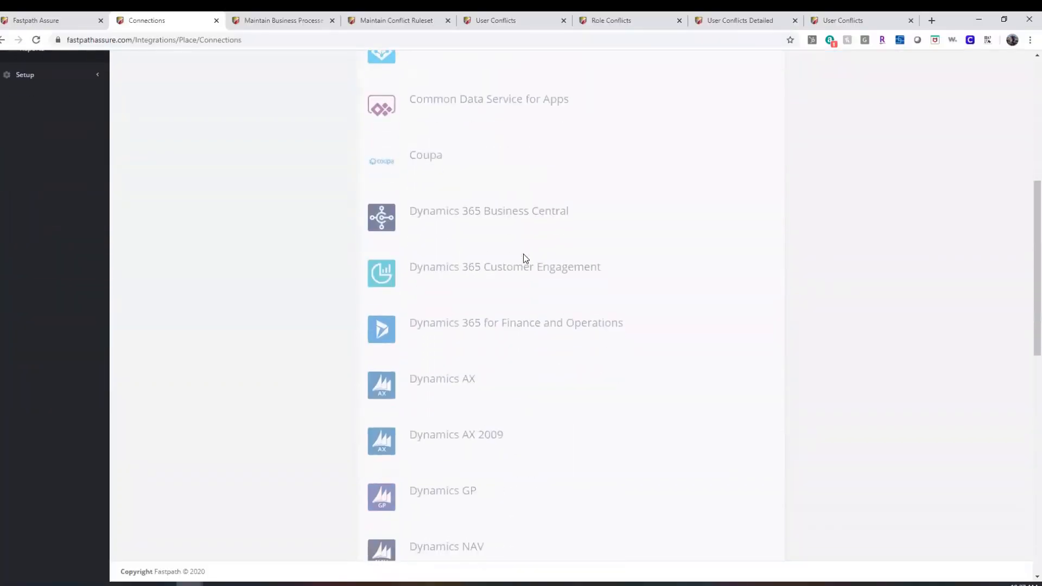
scroll(down, 3)
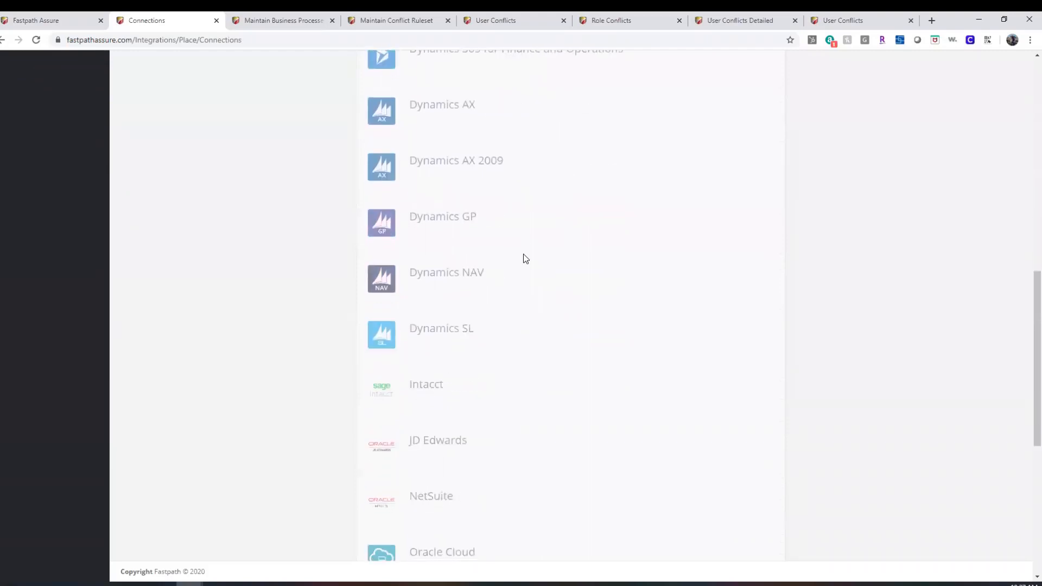
scroll(down, 3)
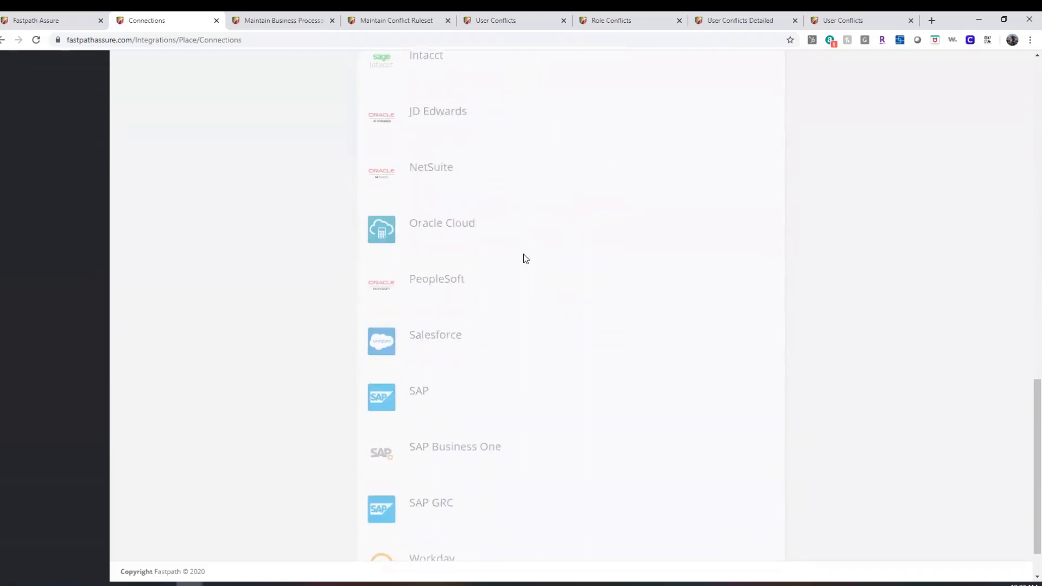
scroll(down, 3)
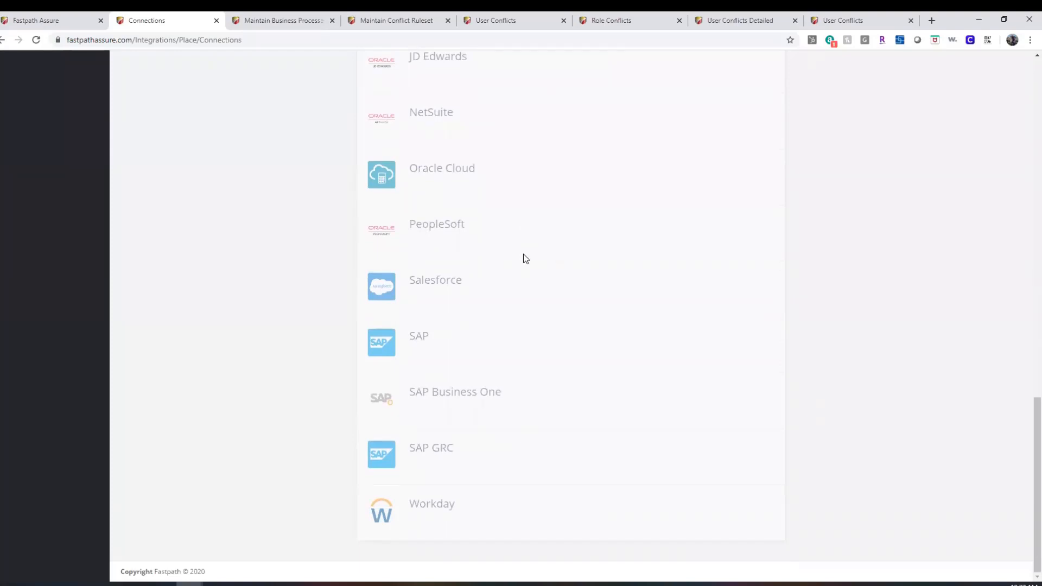
mouse_move(582, 318)
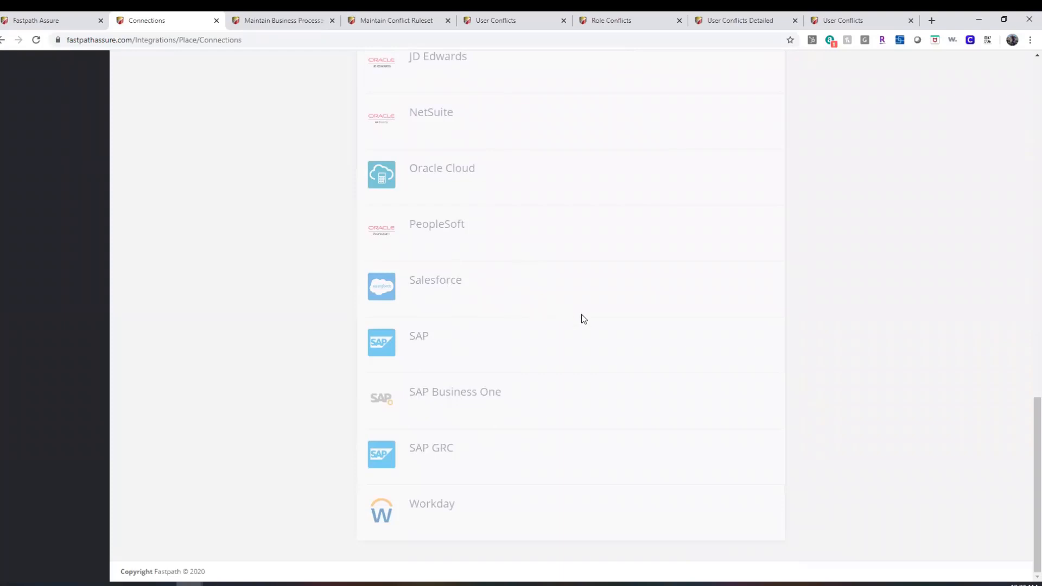
mouse_move(597, 330)
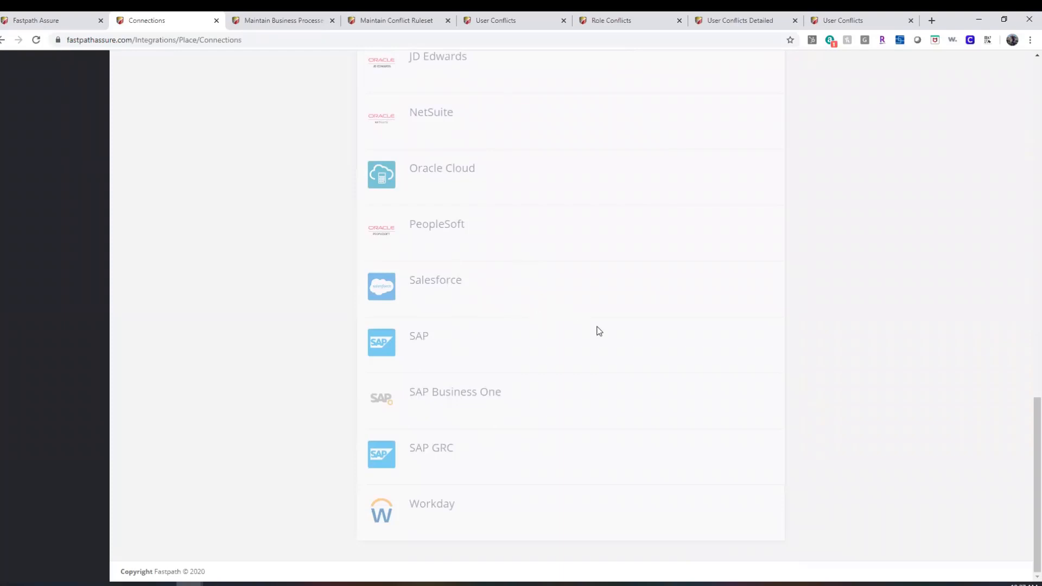
scroll(up, 3)
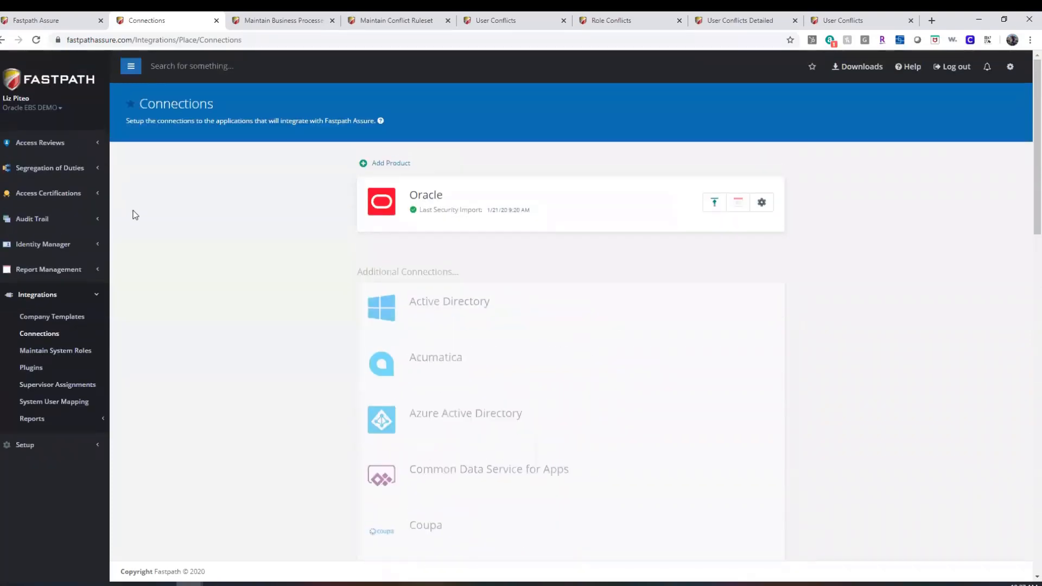
mouse_move(251, 203)
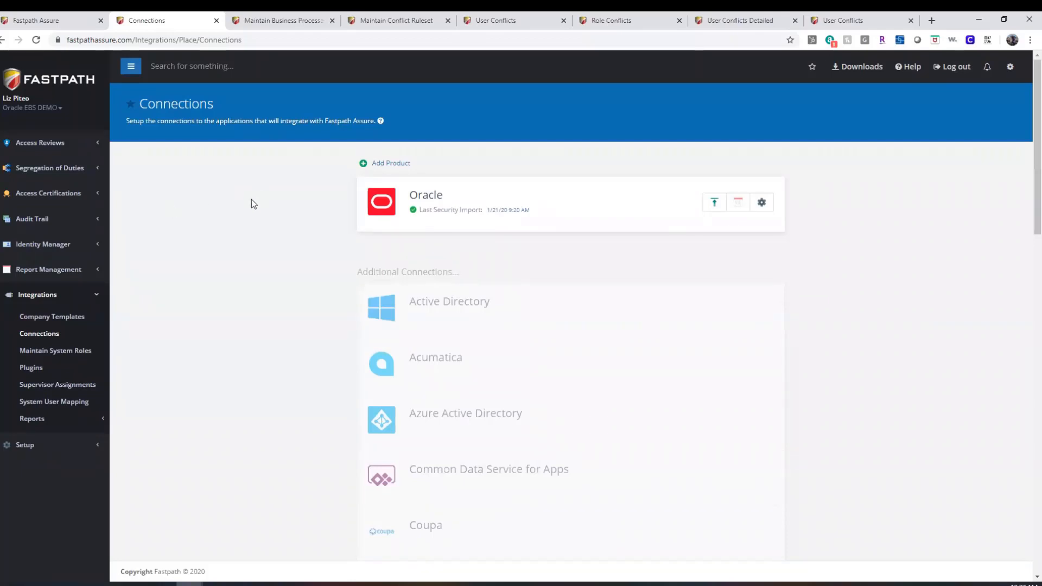
mouse_move(246, 227)
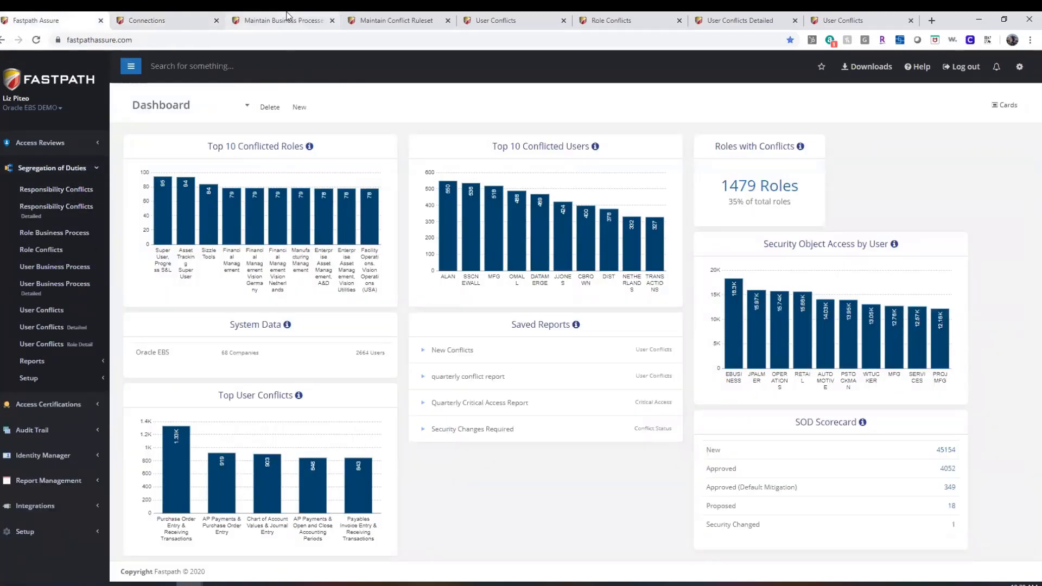
Show the Maintain Conflict Ruleset page with its two rulesets and linked business processes
click(281, 20)
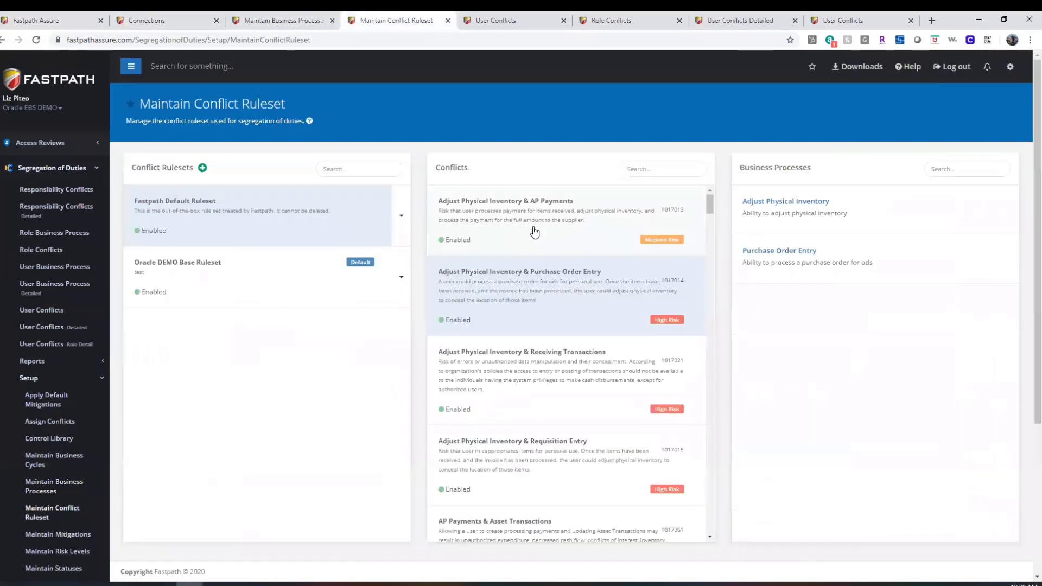
mouse_move(510, 252)
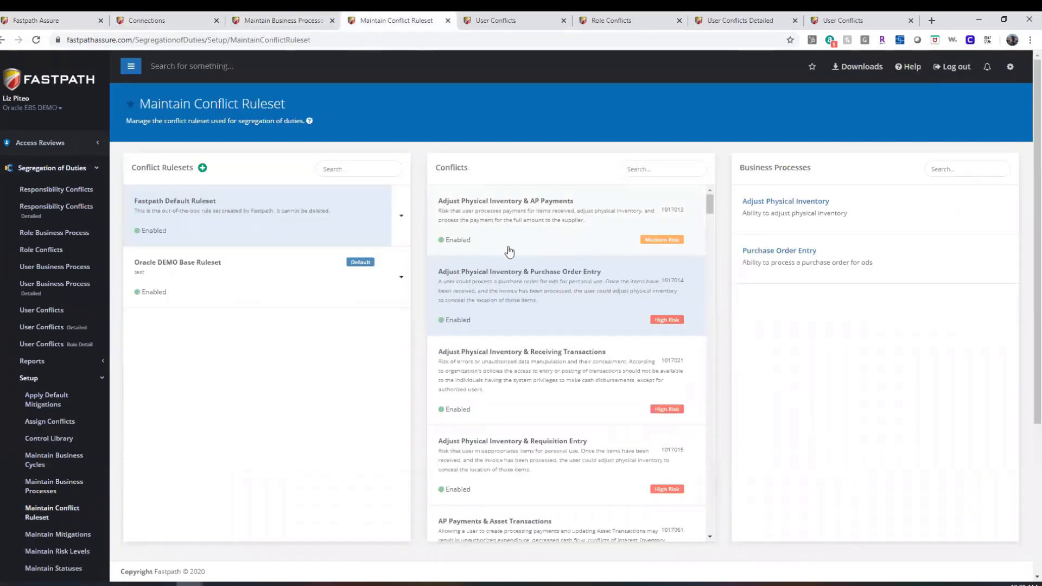
mouse_move(523, 247)
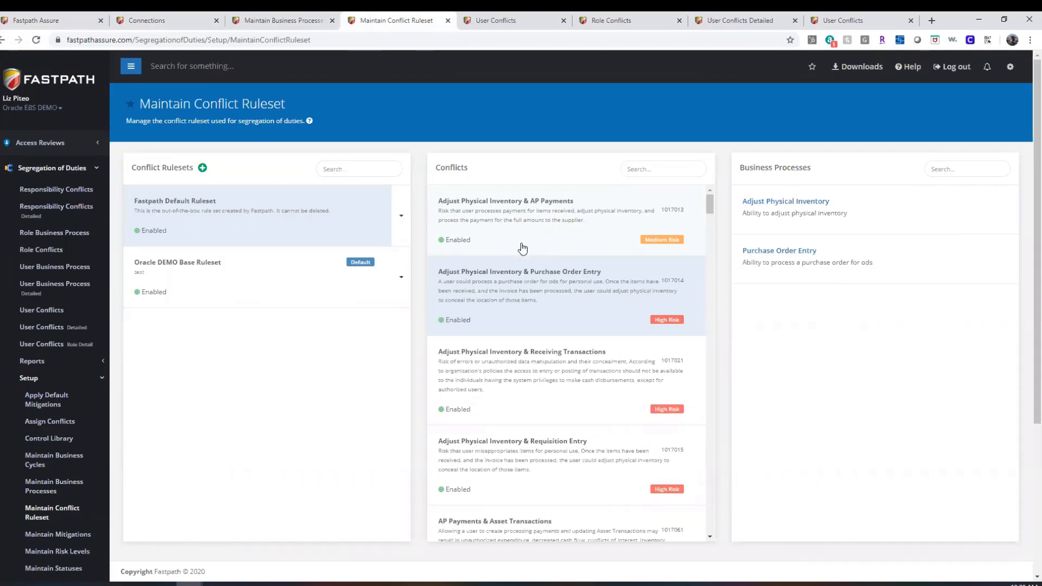
mouse_move(602, 237)
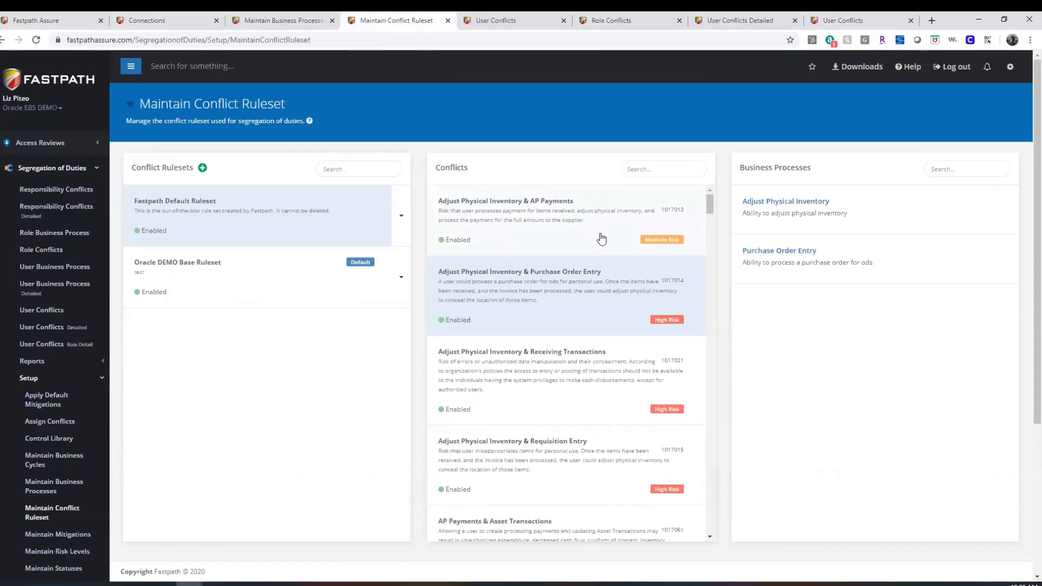
mouse_move(554, 249)
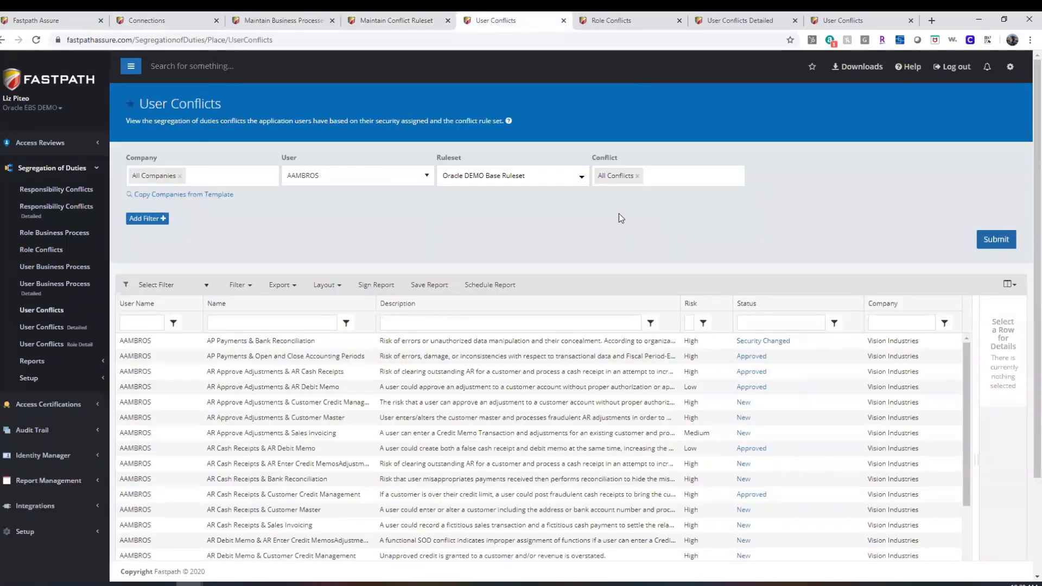
Review the User Conflicts and User Conflicts Detailed grids, then return to the dashboard
scroll(down, 3)
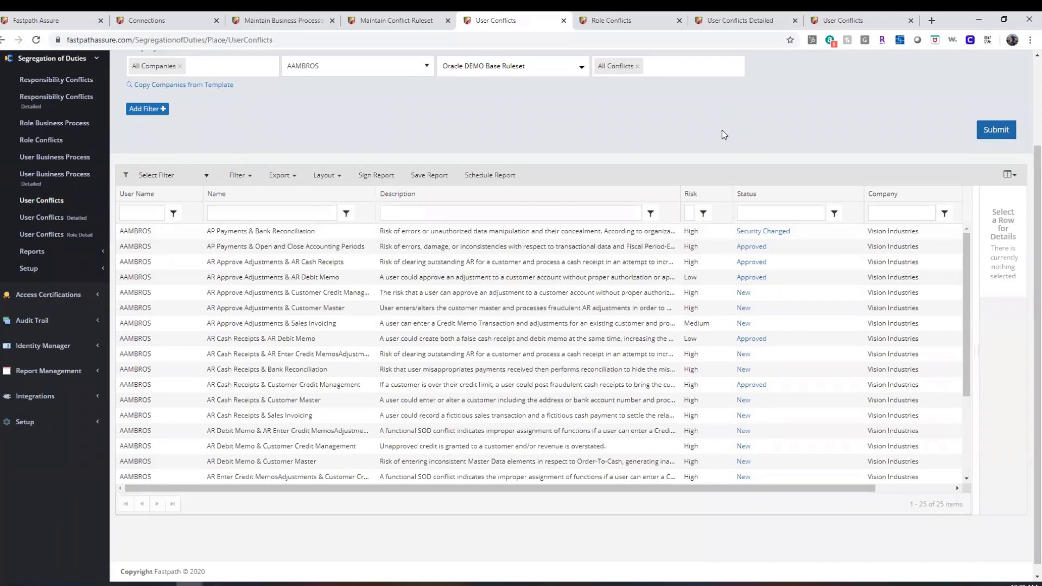
mouse_move(605, 20)
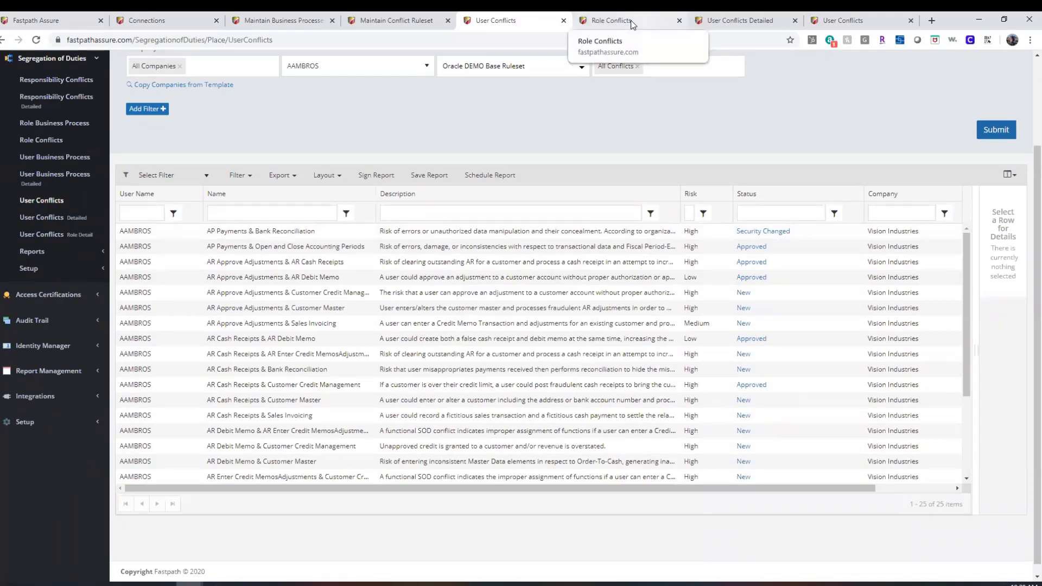
click(608, 20)
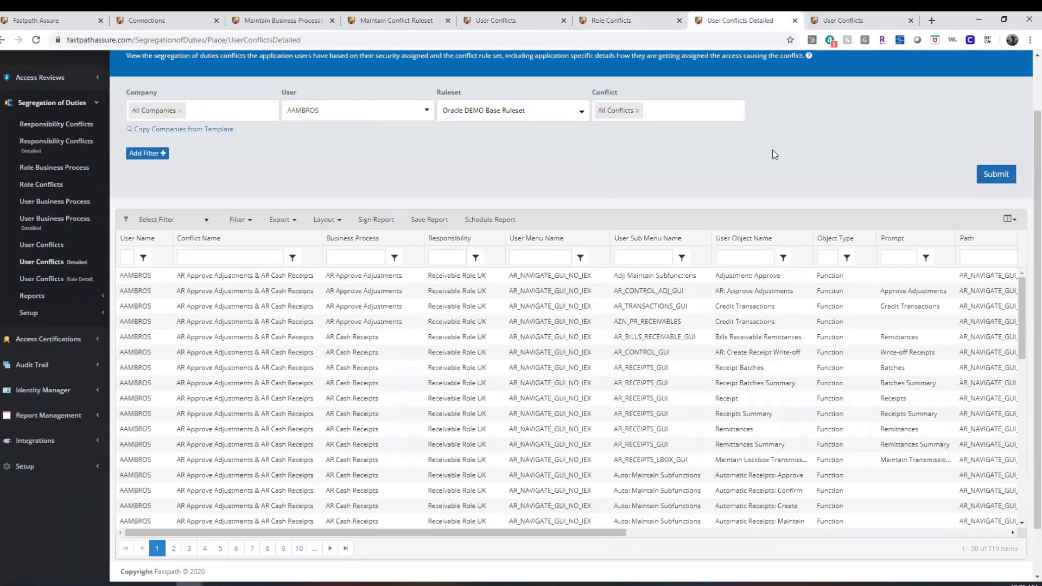
mouse_move(730, 189)
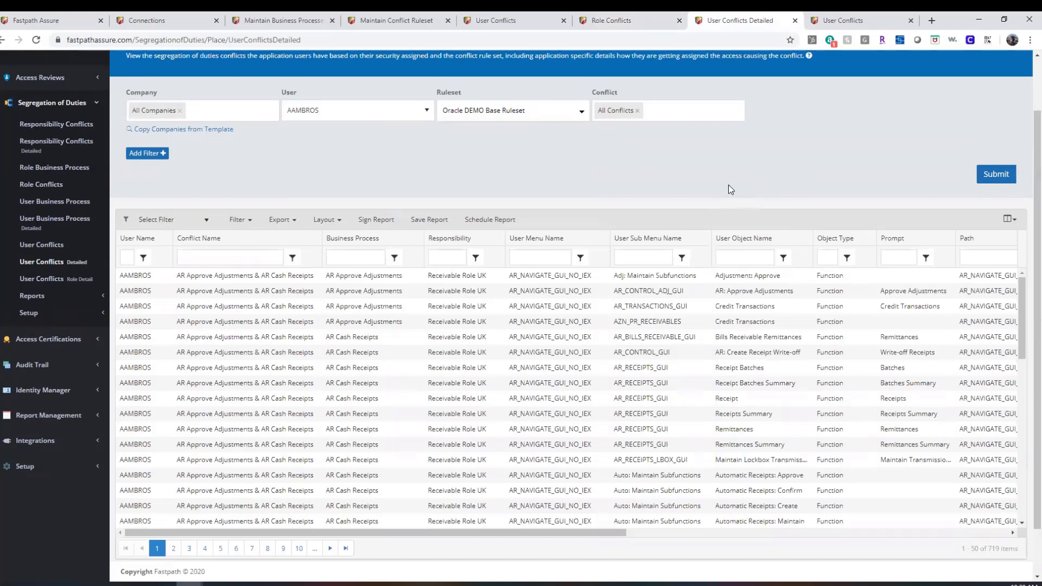
mouse_move(708, 202)
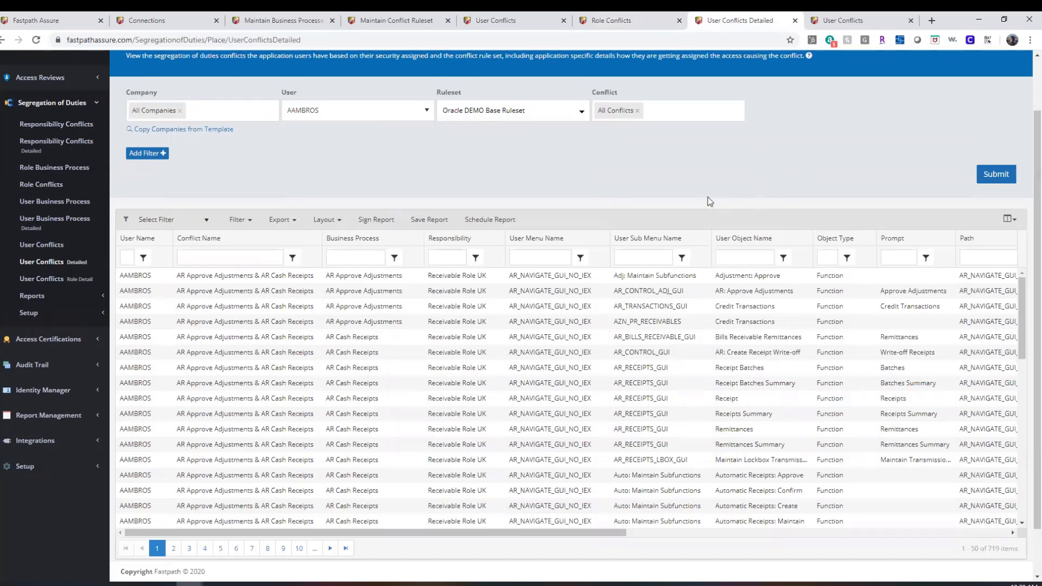
scroll(down, 3)
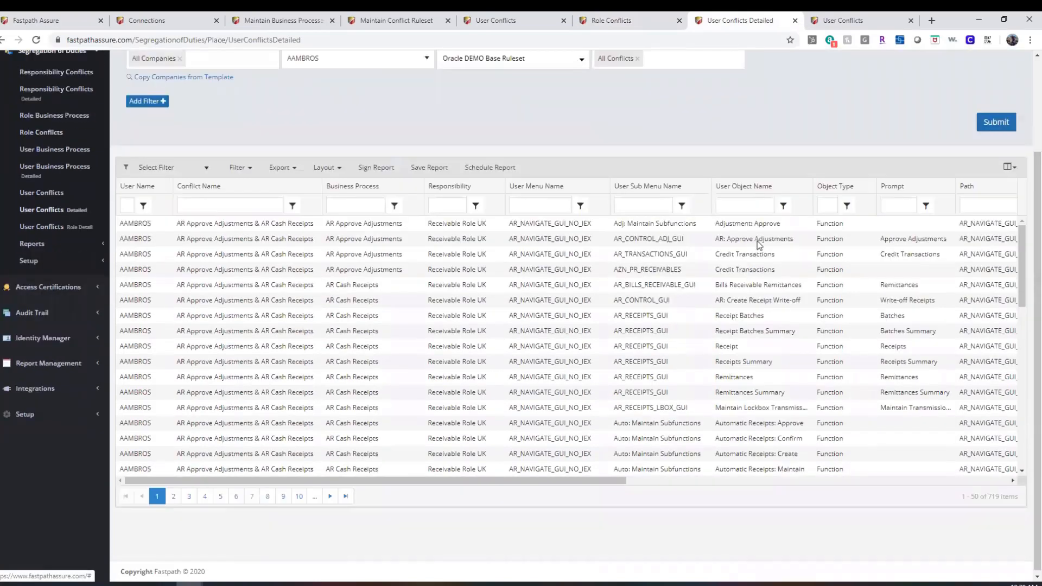
scroll(down, 3)
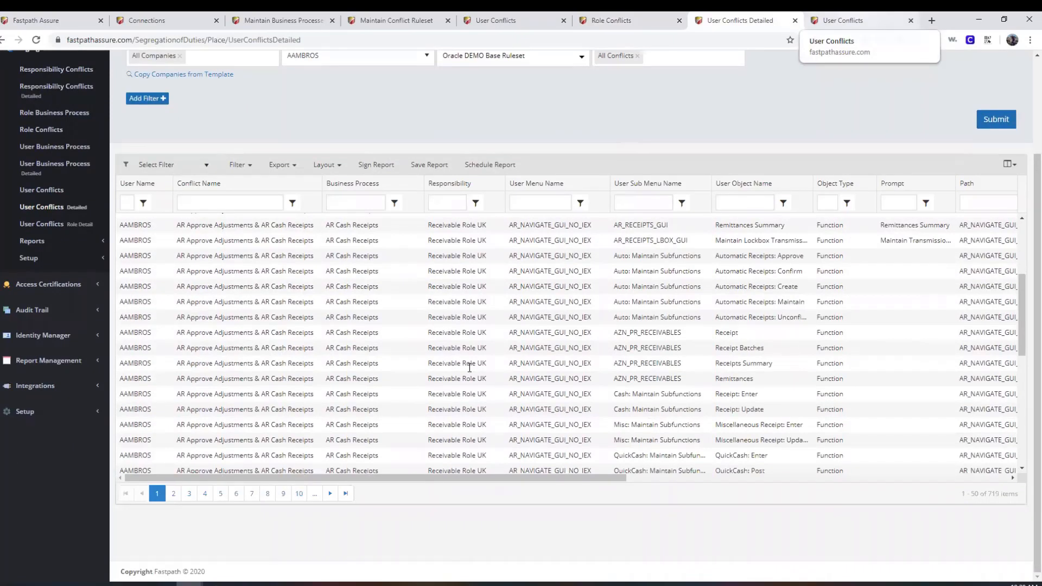
click(857, 19)
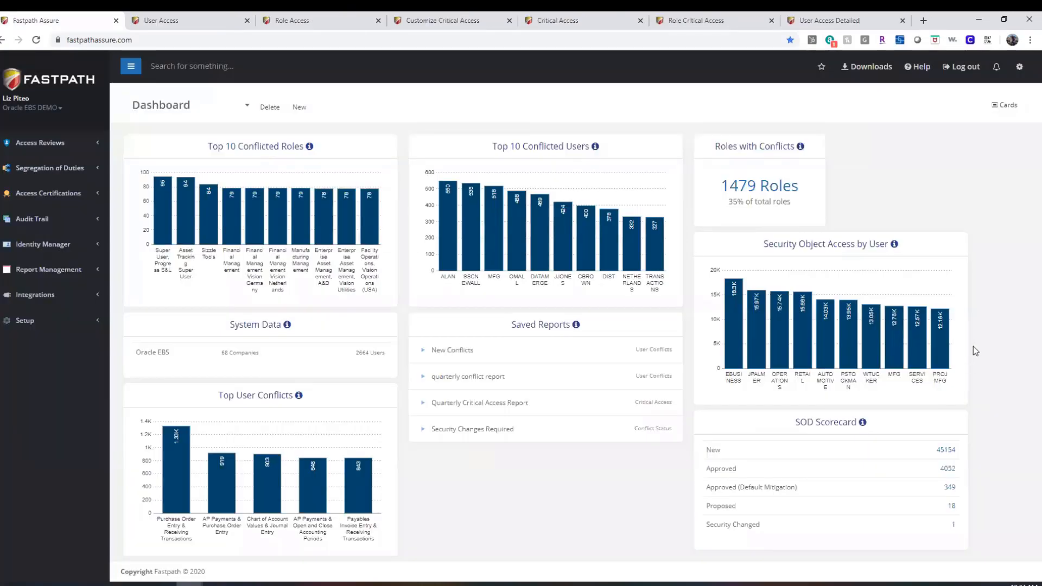
From the access review reports, show User Access and then the Role Access report
click(40, 142)
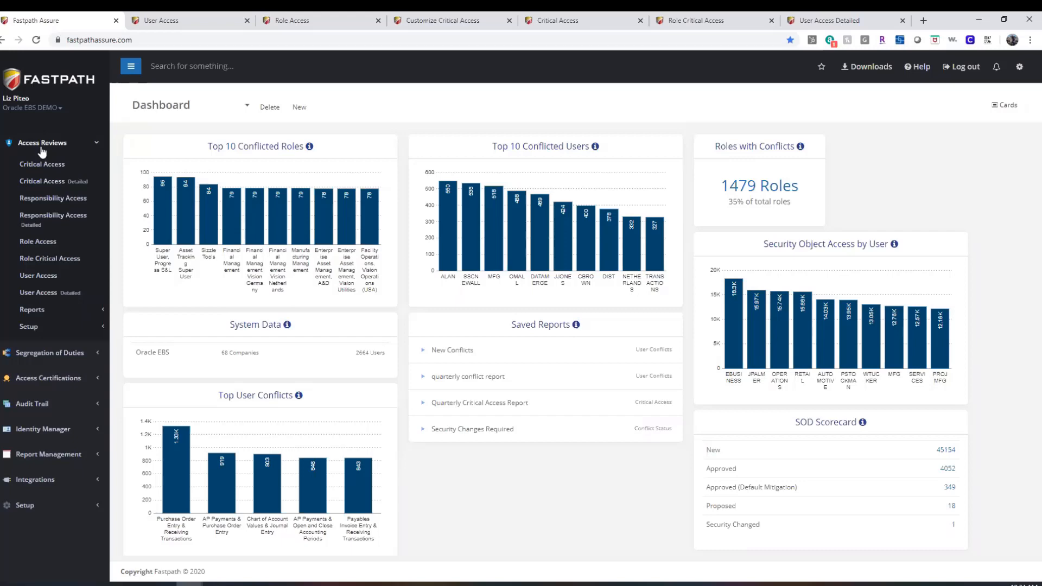
mouse_move(100, 155)
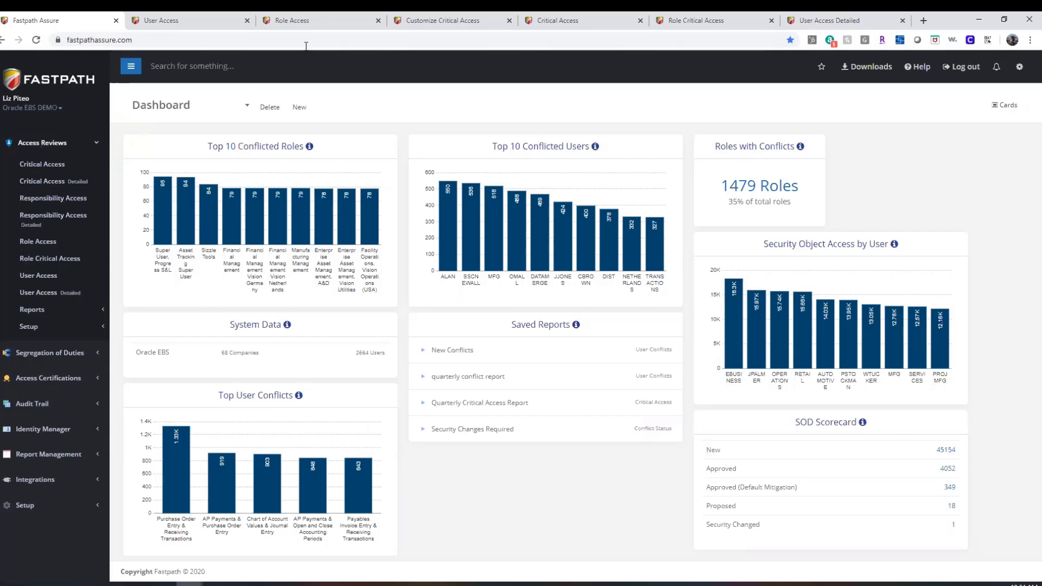
click(38, 274)
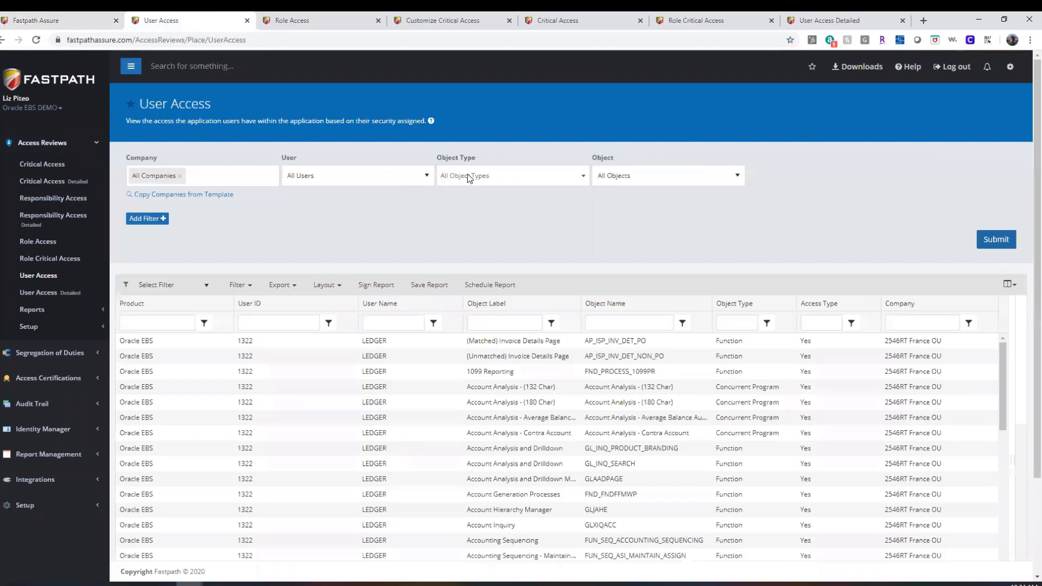
mouse_move(449, 215)
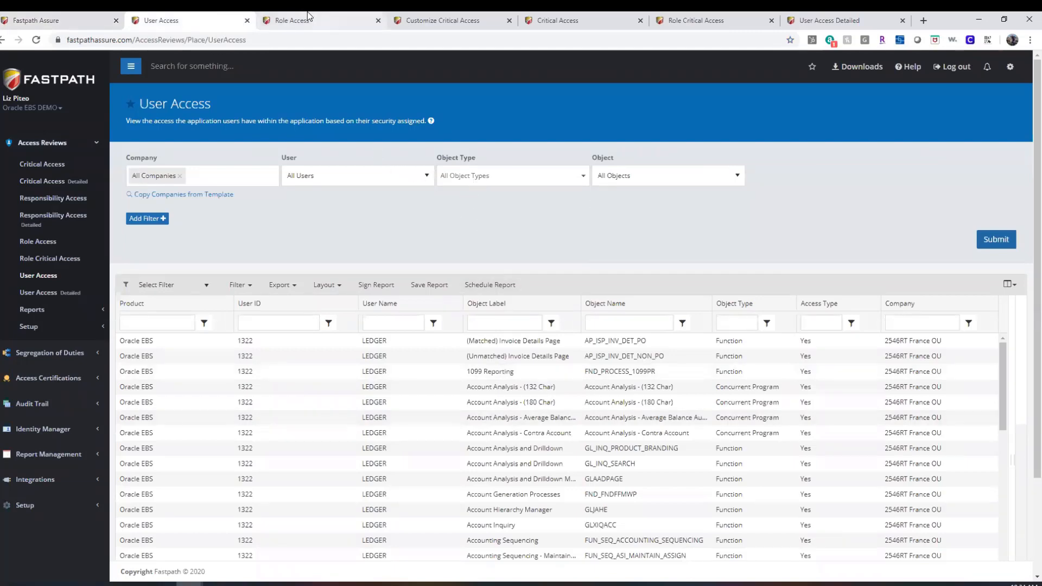
click(295, 20)
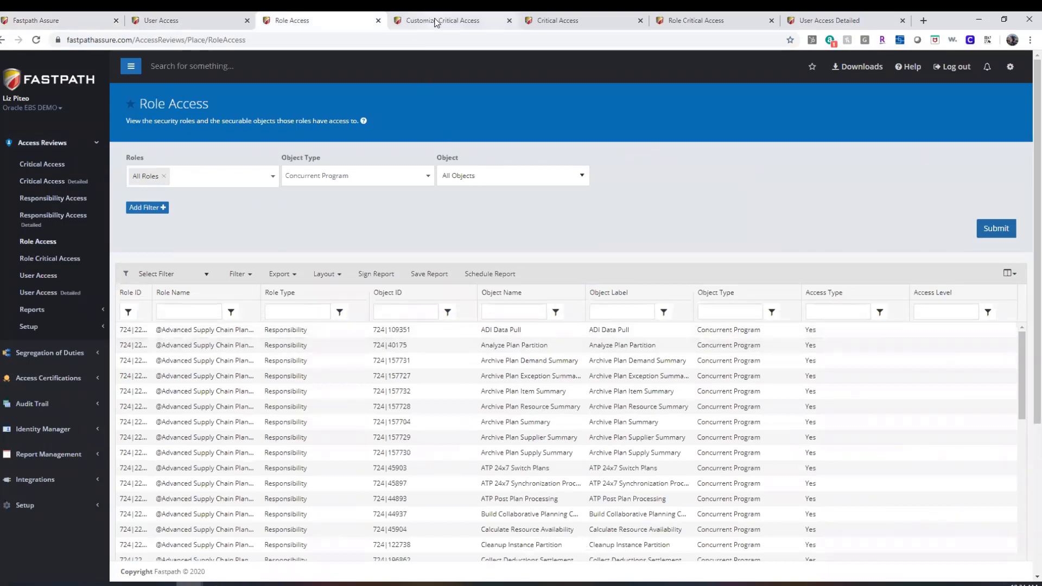
Check the Audit group's available objects in Customize Critical Access, then show the Critical Access report
click(451, 19)
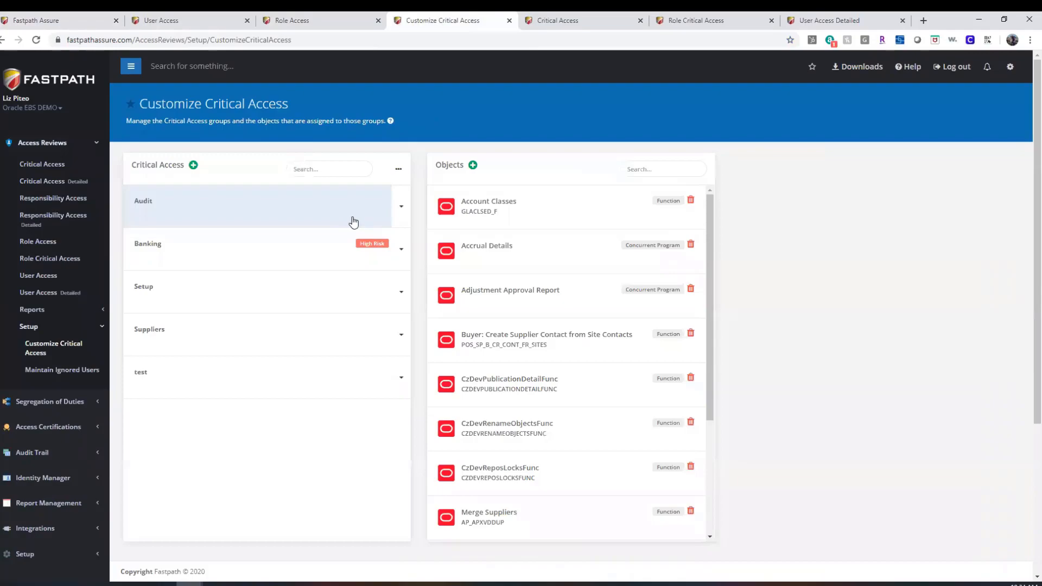
mouse_move(618, 217)
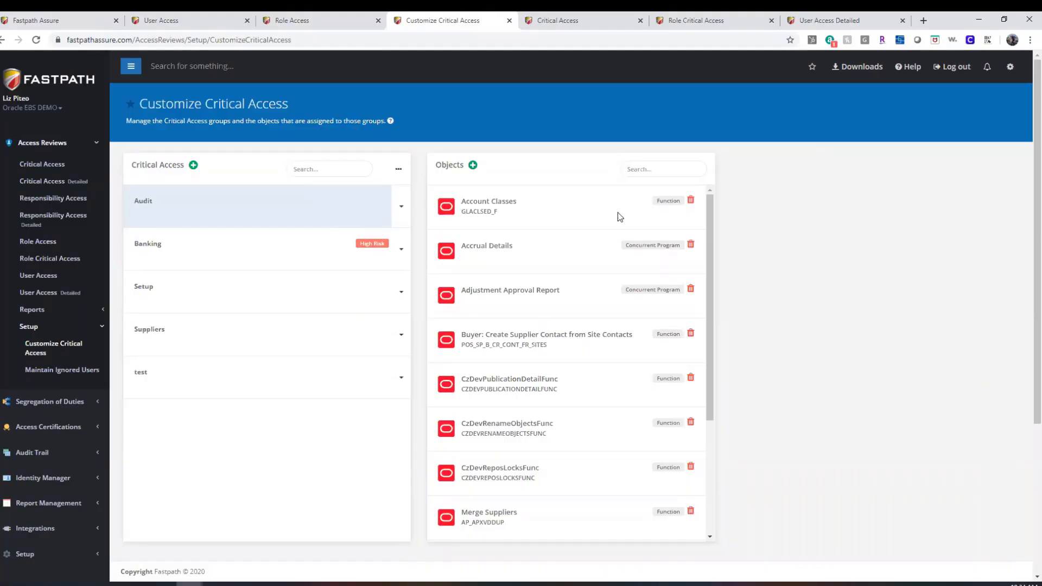
mouse_move(474, 164)
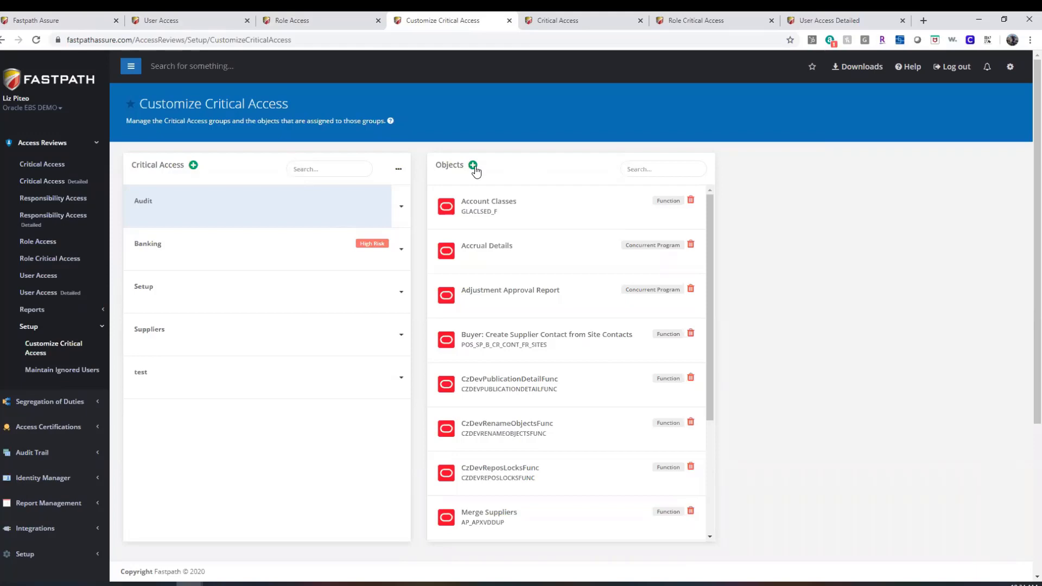
click(472, 165)
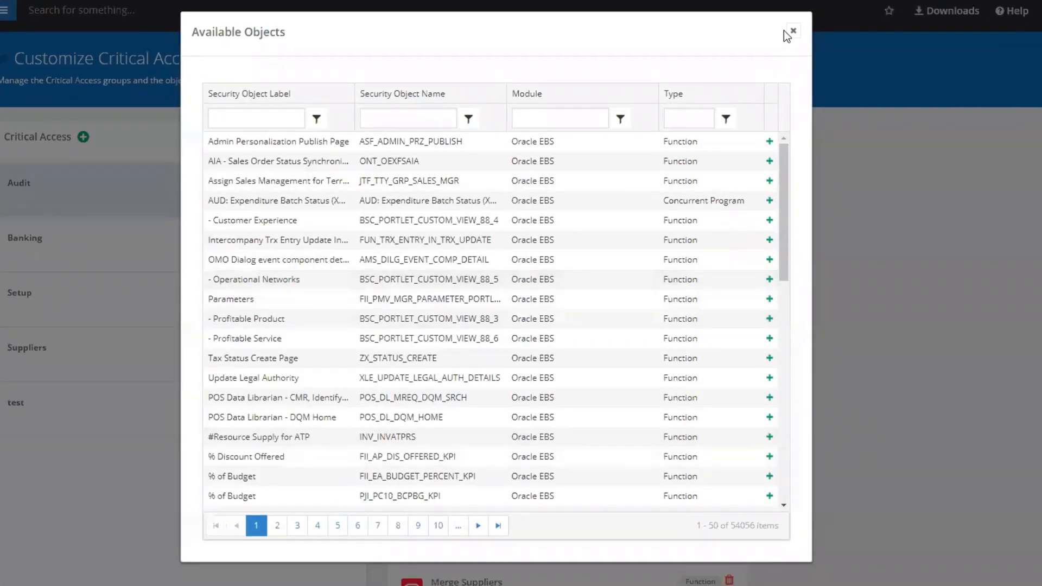
click(792, 31)
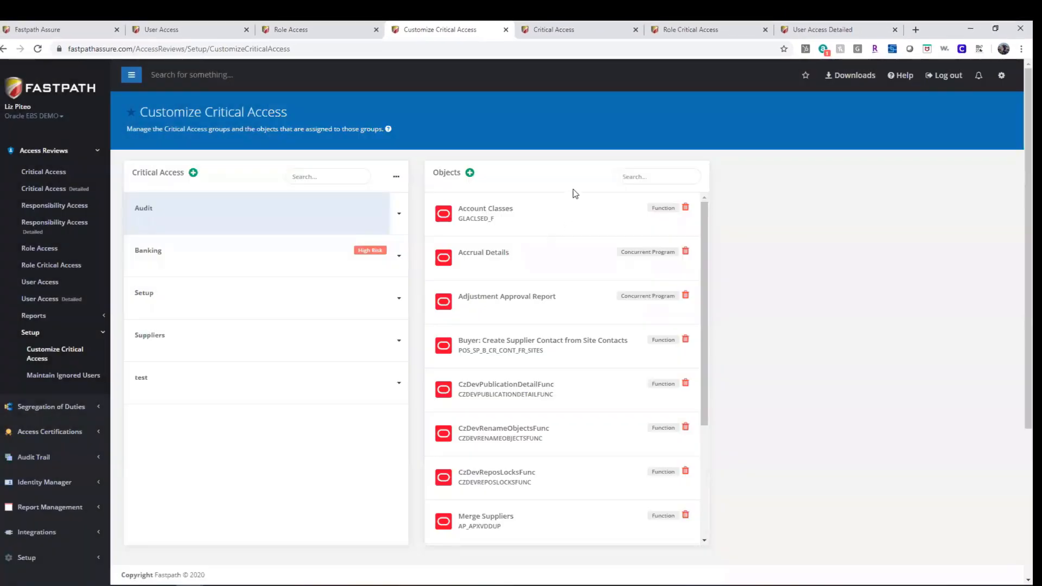
mouse_move(577, 415)
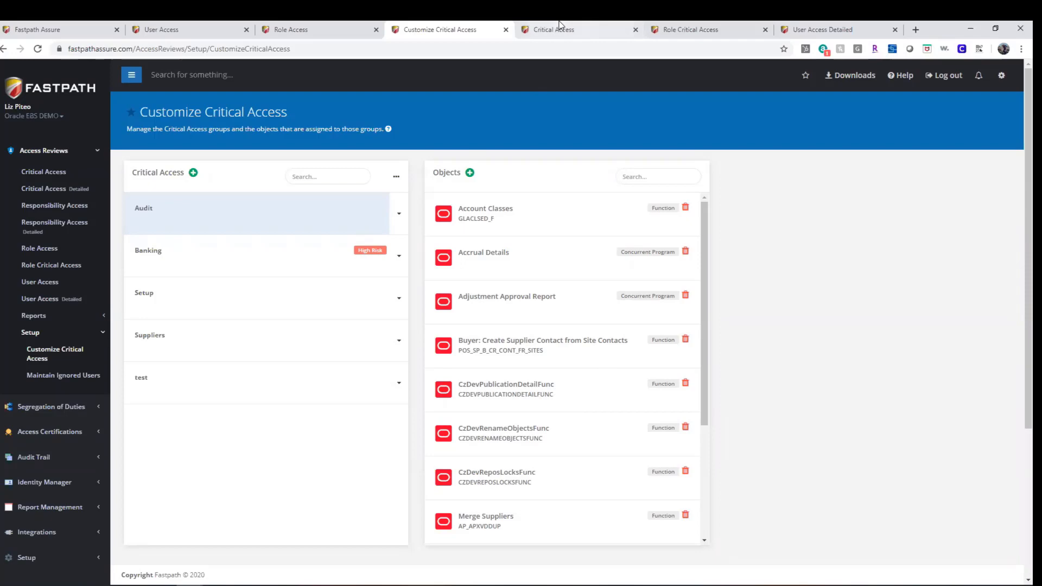
click(554, 29)
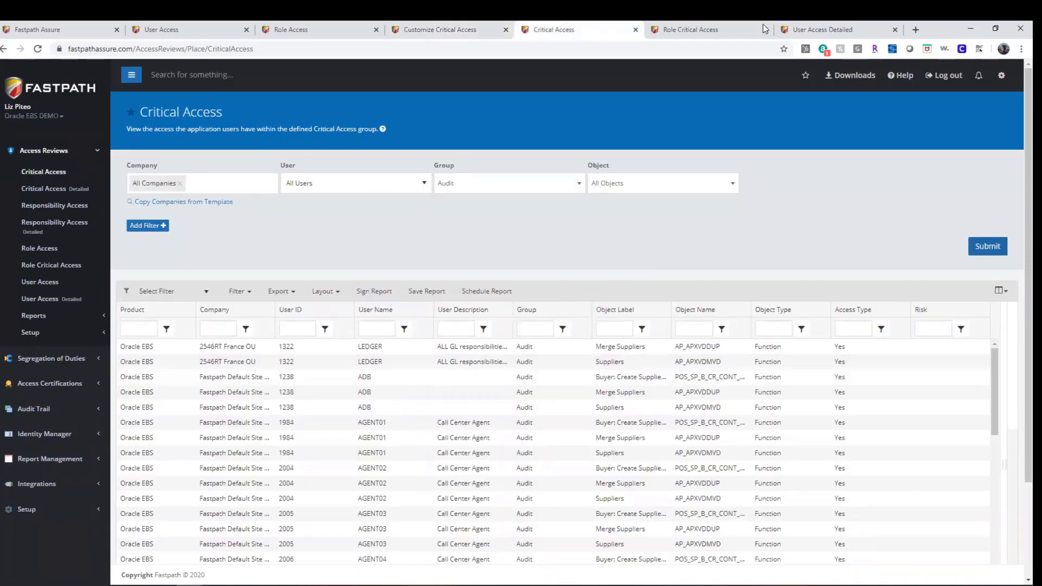
Show the Role Critical Access report of roles reaching Audit group objects
click(689, 30)
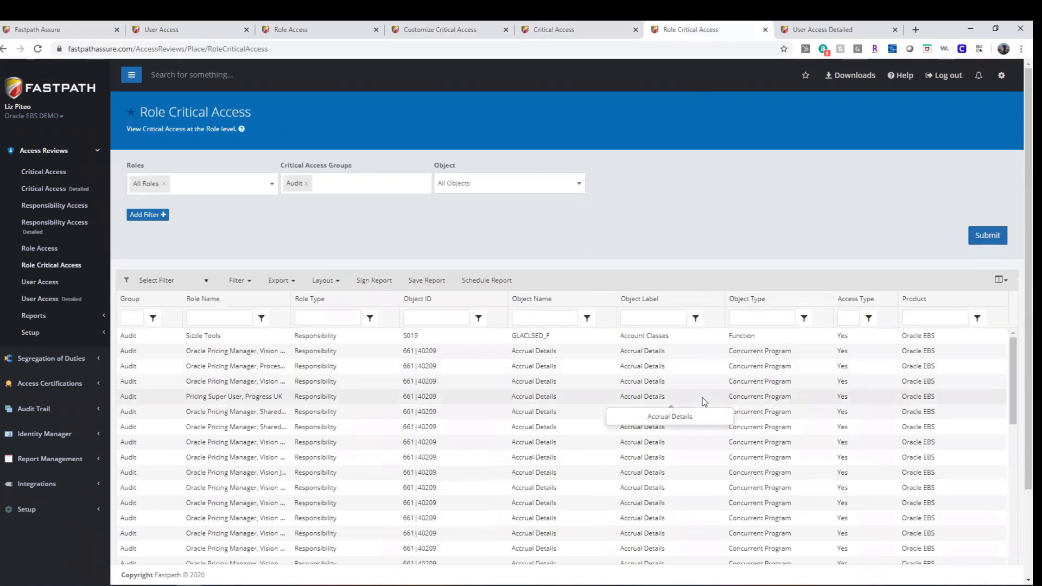
mouse_move(696, 378)
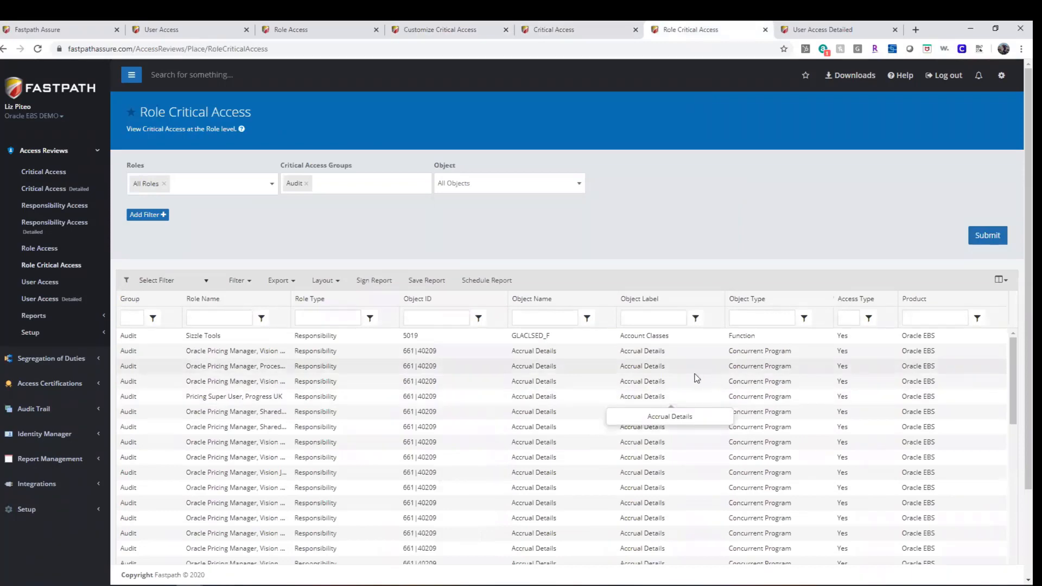
mouse_move(791, 68)
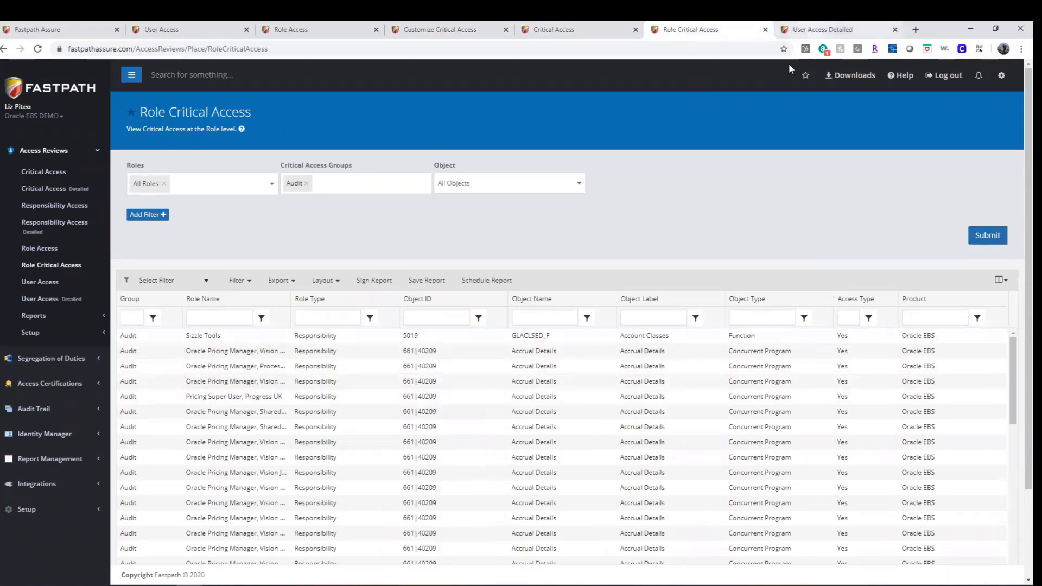
Look through the User Access Detailed report grid
click(823, 30)
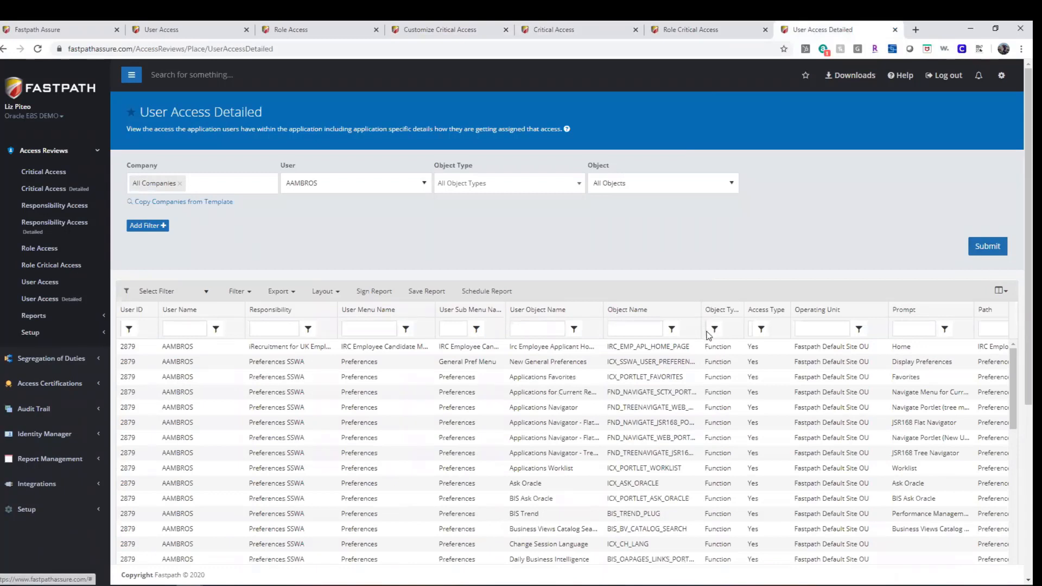
mouse_move(736, 376)
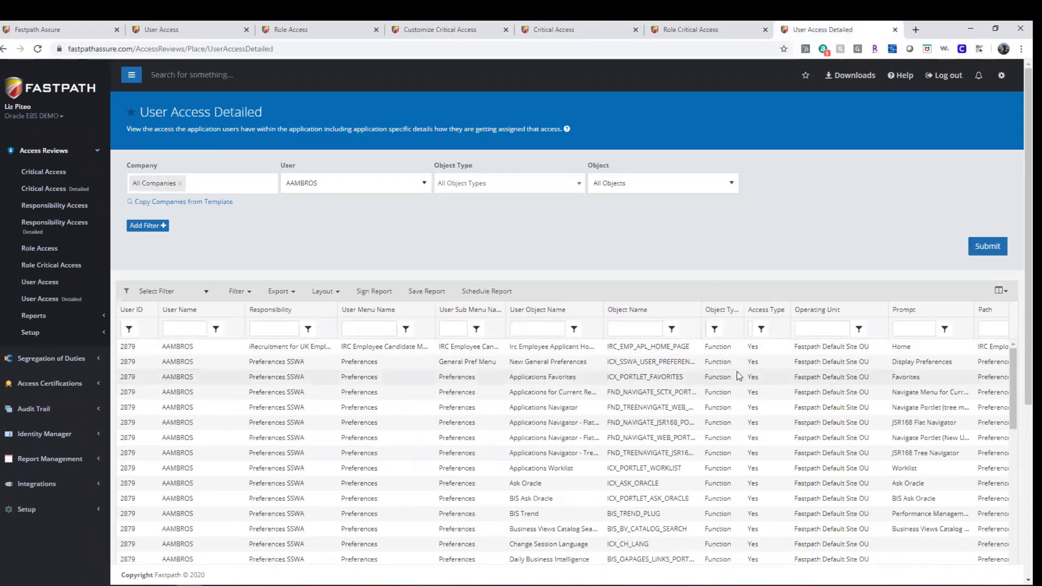
mouse_move(720, 392)
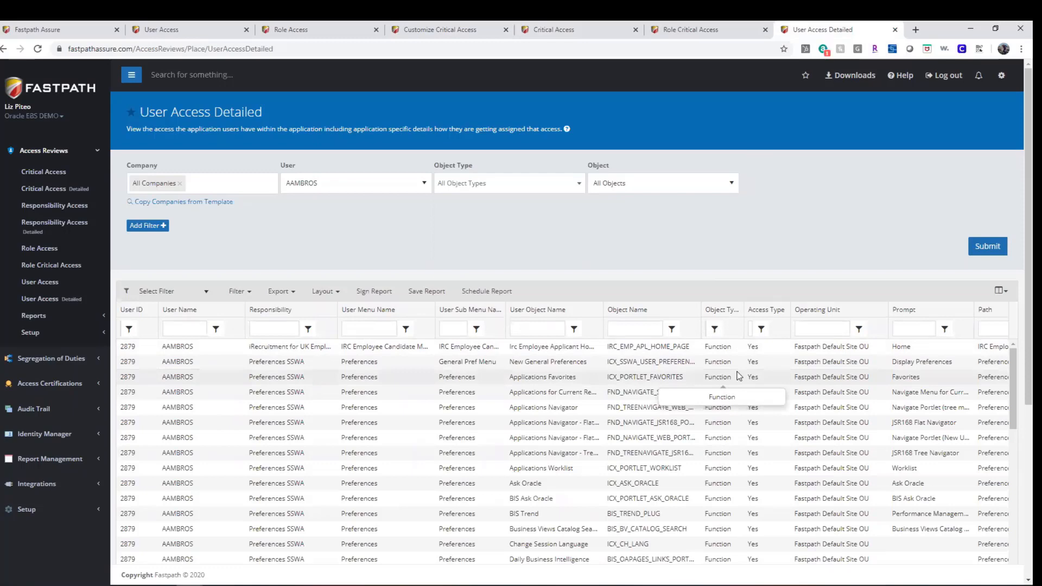
mouse_move(753, 371)
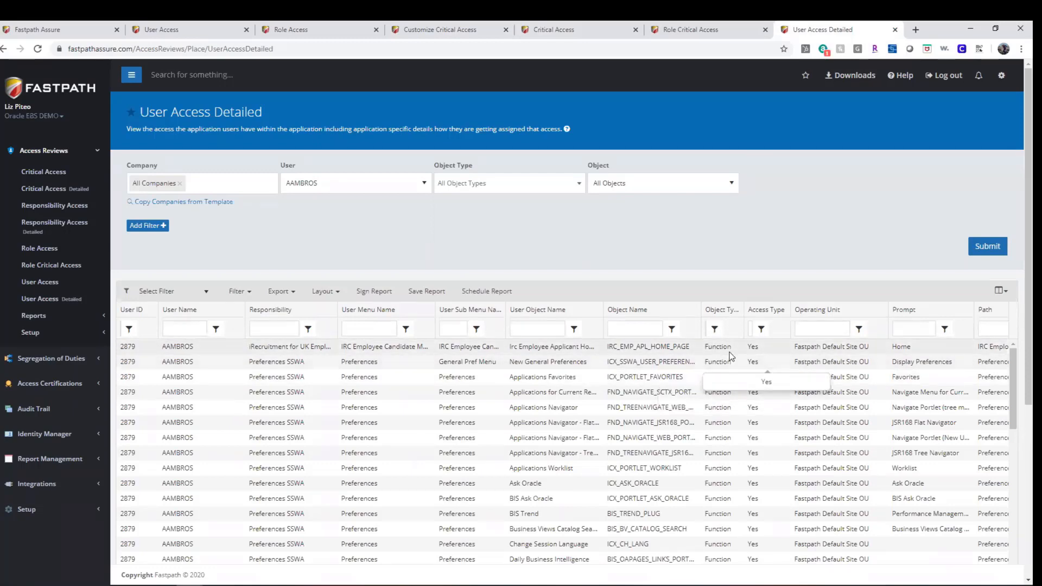
scroll(down, 3)
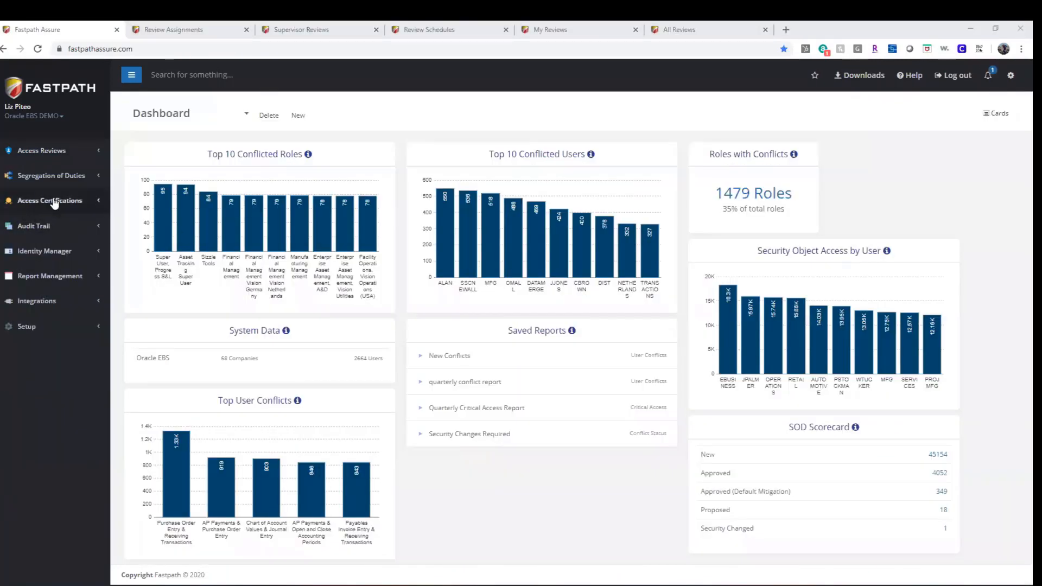
Show Review Assignments under Access Certifications with the Business Process review type
click(49, 200)
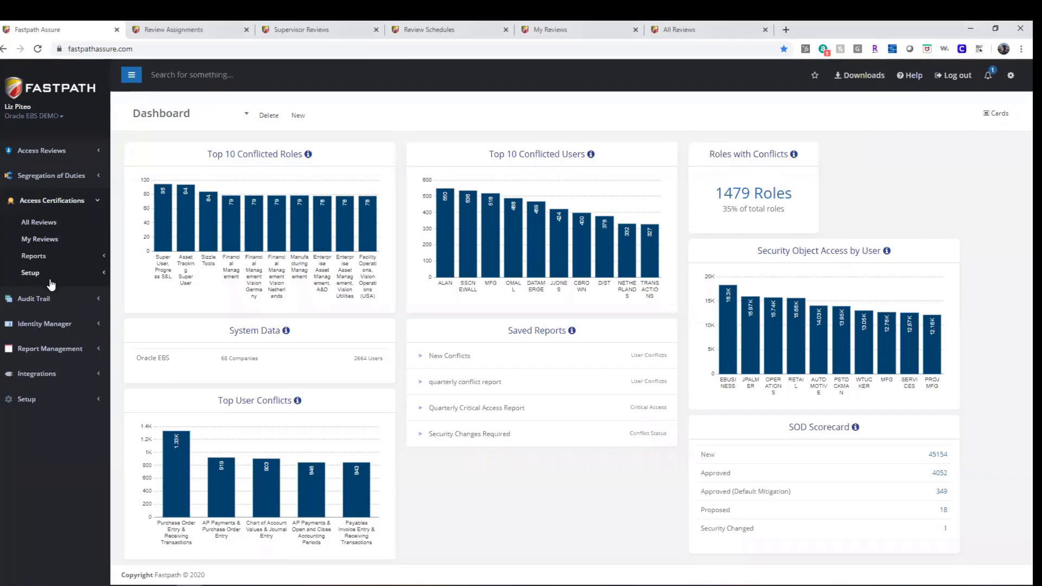
mouse_move(253, 65)
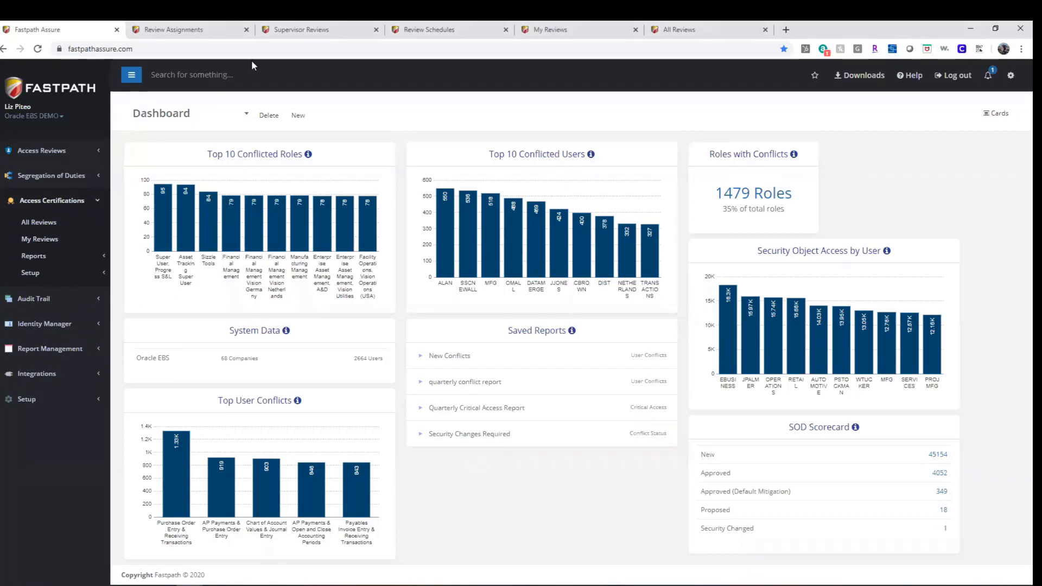
click(173, 29)
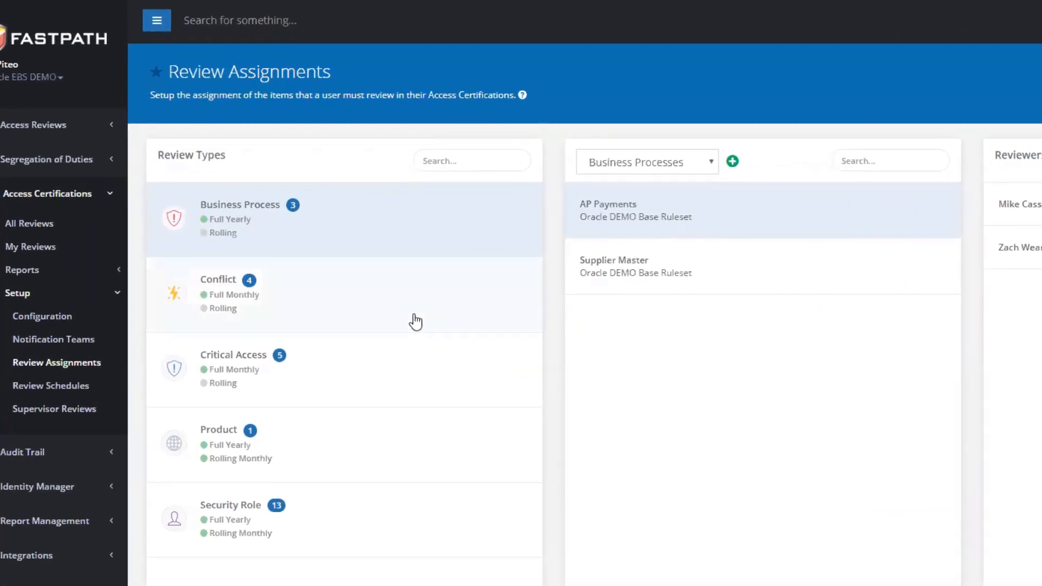
mouse_move(431, 429)
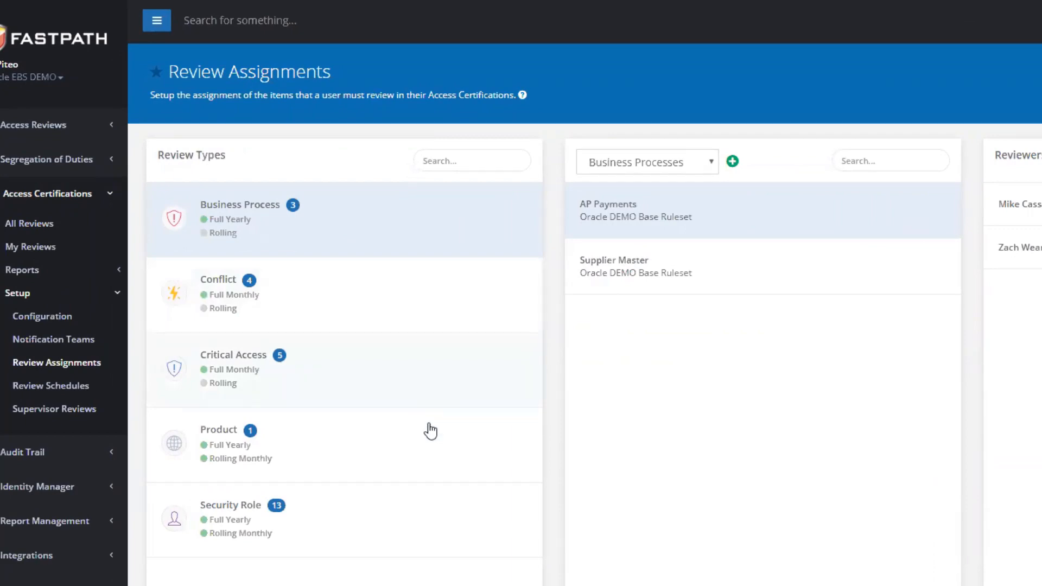
mouse_move(442, 526)
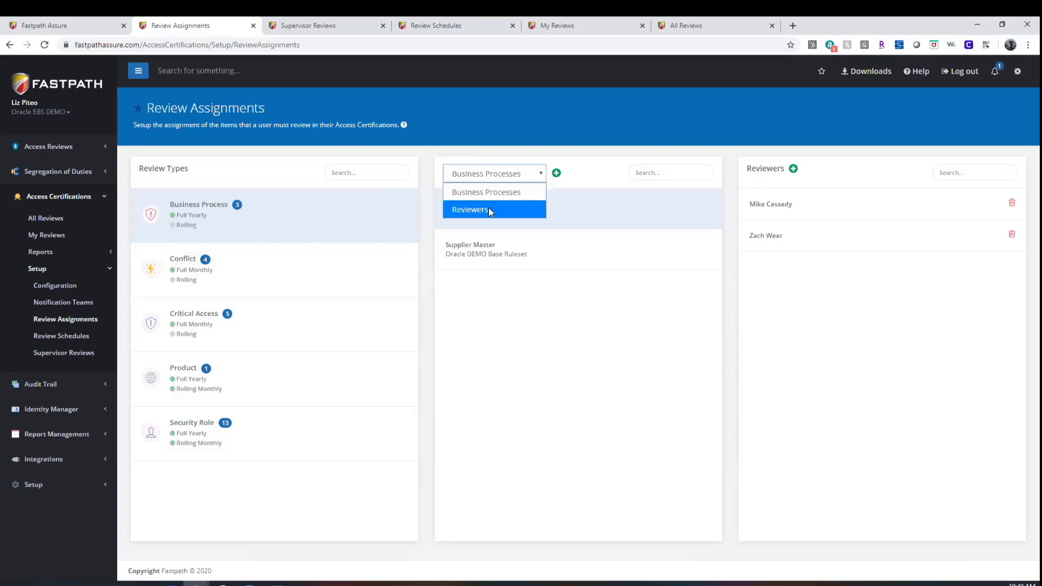
click(486, 192)
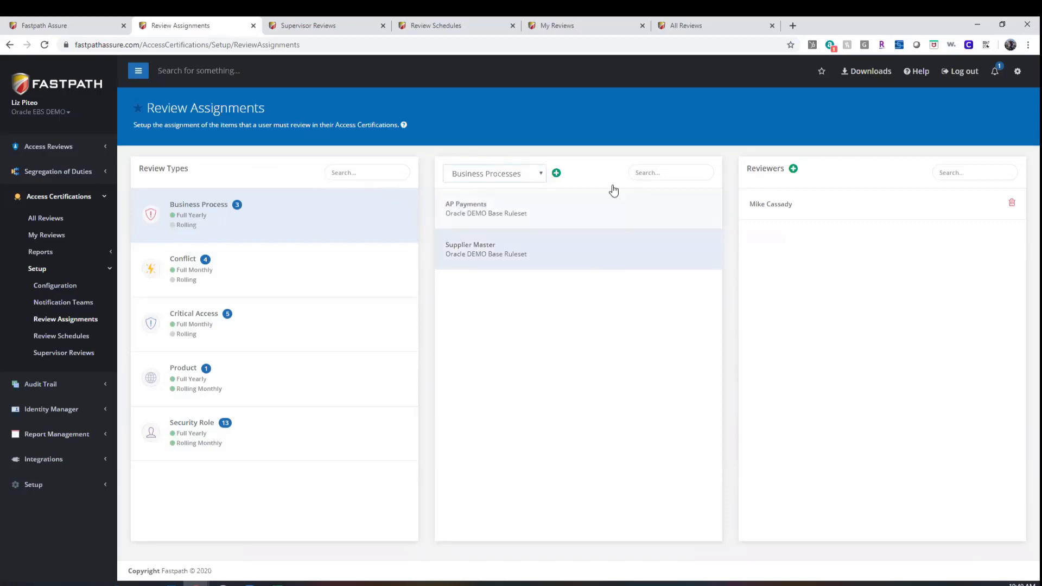
click(63, 353)
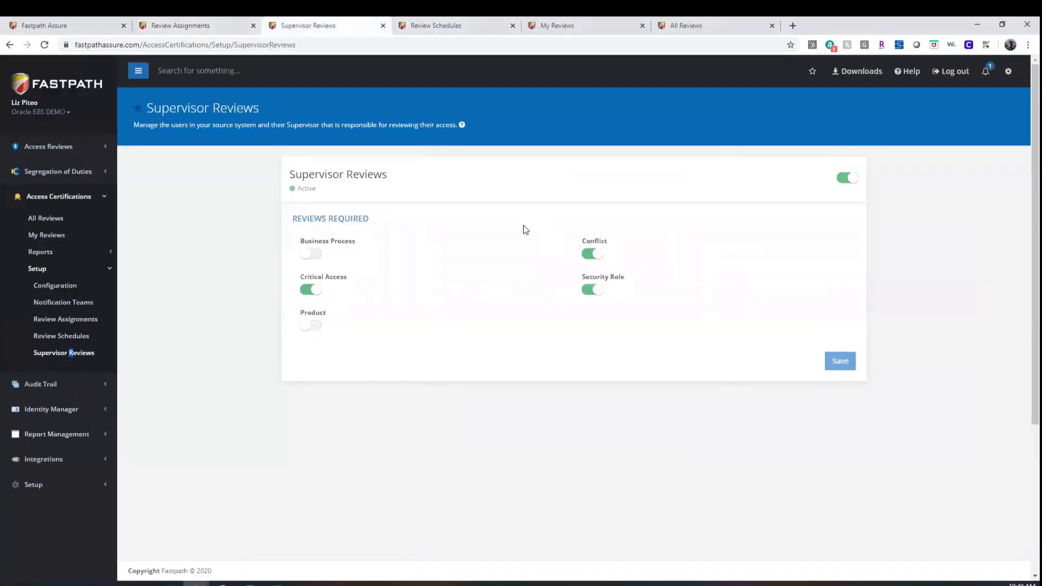
mouse_move(461, 28)
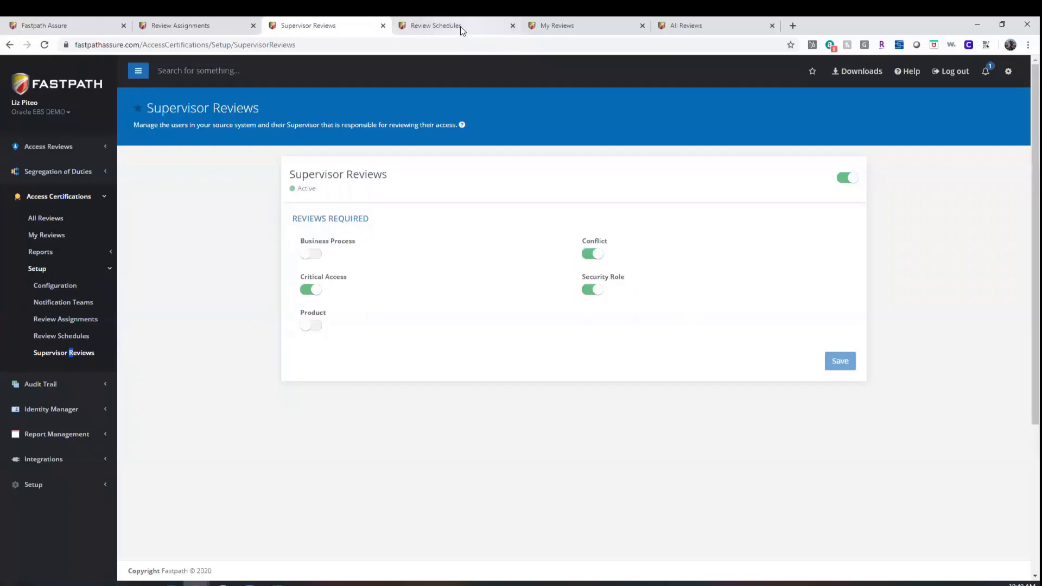
click(436, 25)
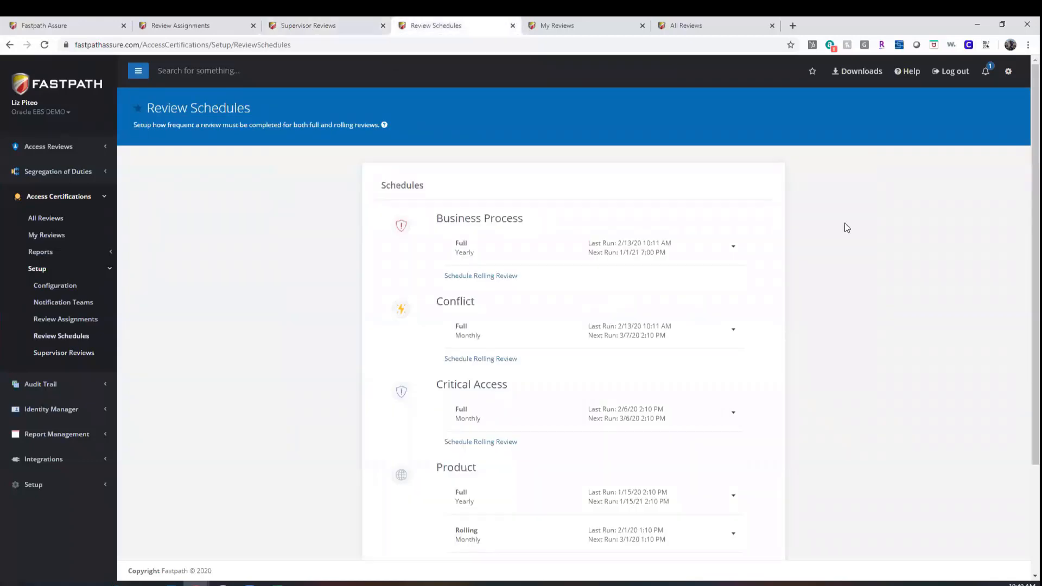
mouse_move(825, 256)
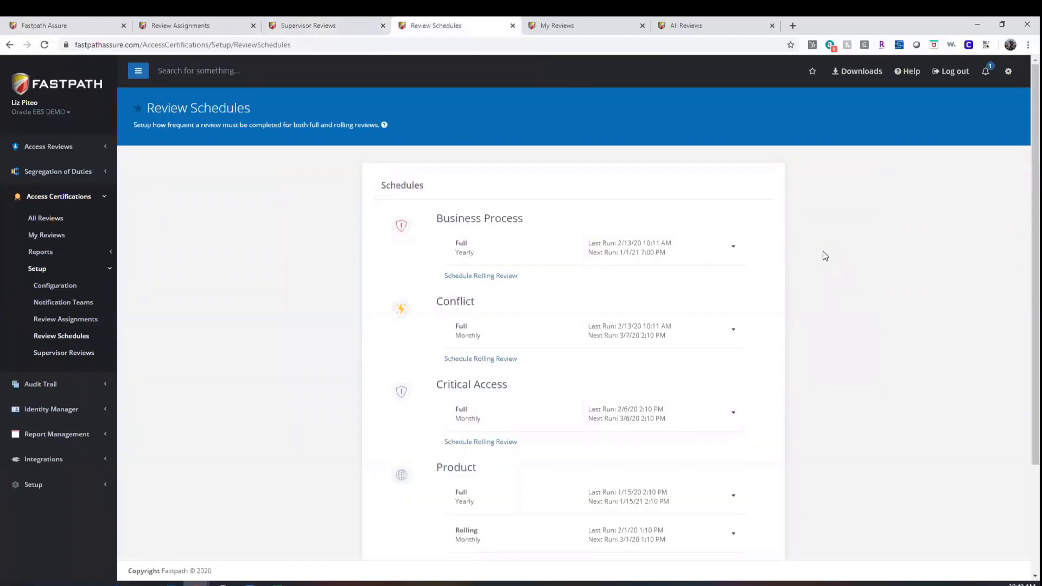
scroll(down, 3)
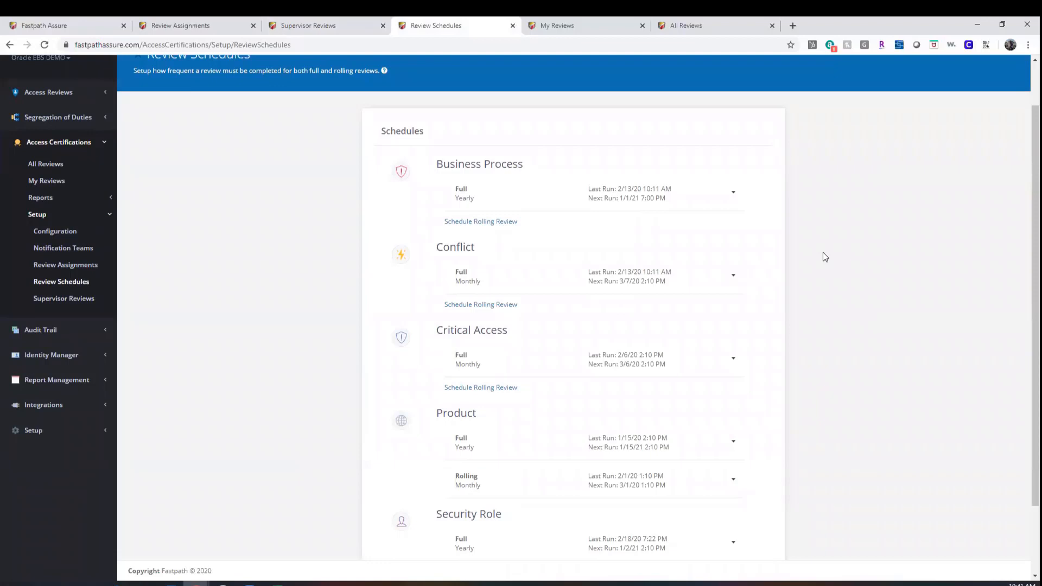
mouse_move(791, 22)
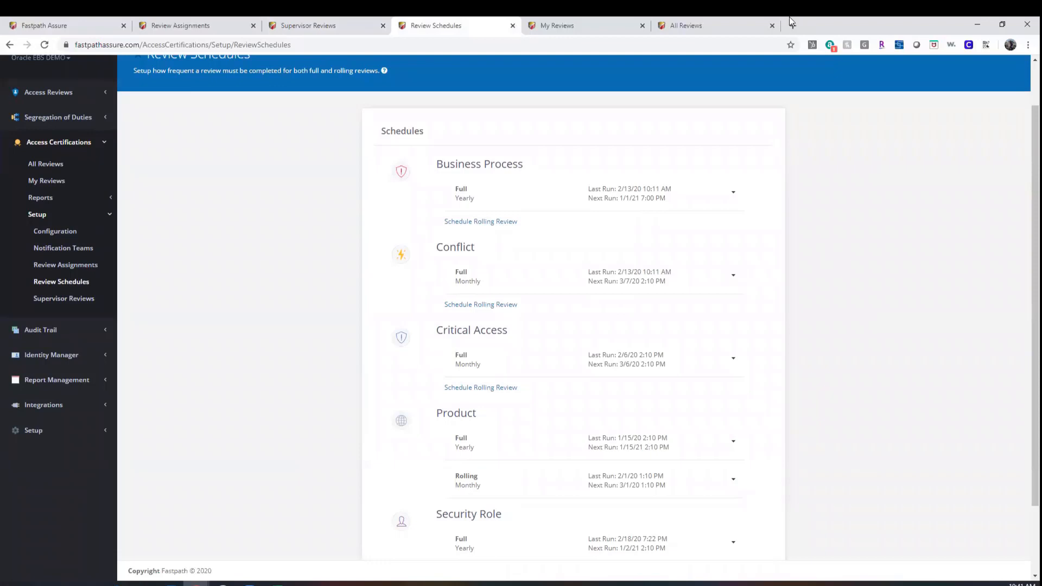
mouse_move(864, 234)
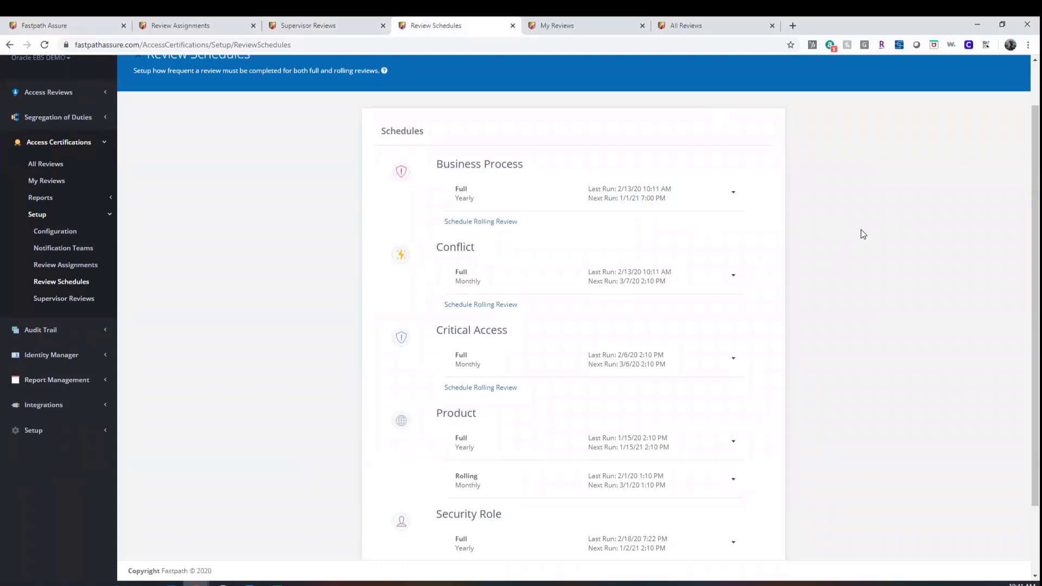
mouse_move(557, 25)
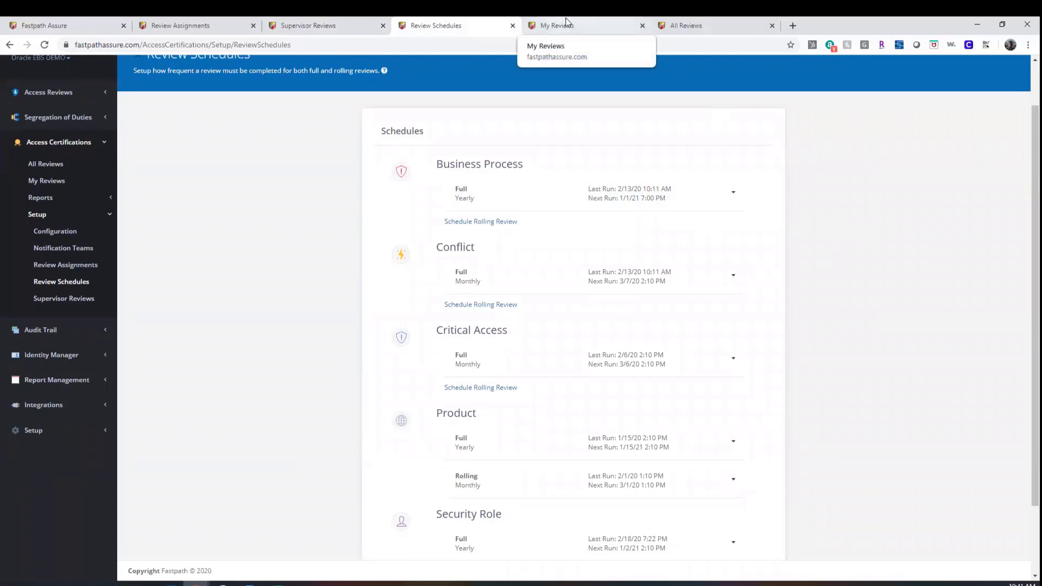
In My Reviews, approve MARTIN, reject NATE071018 noting 'no longer requires this role', then show All Reviews
click(579, 25)
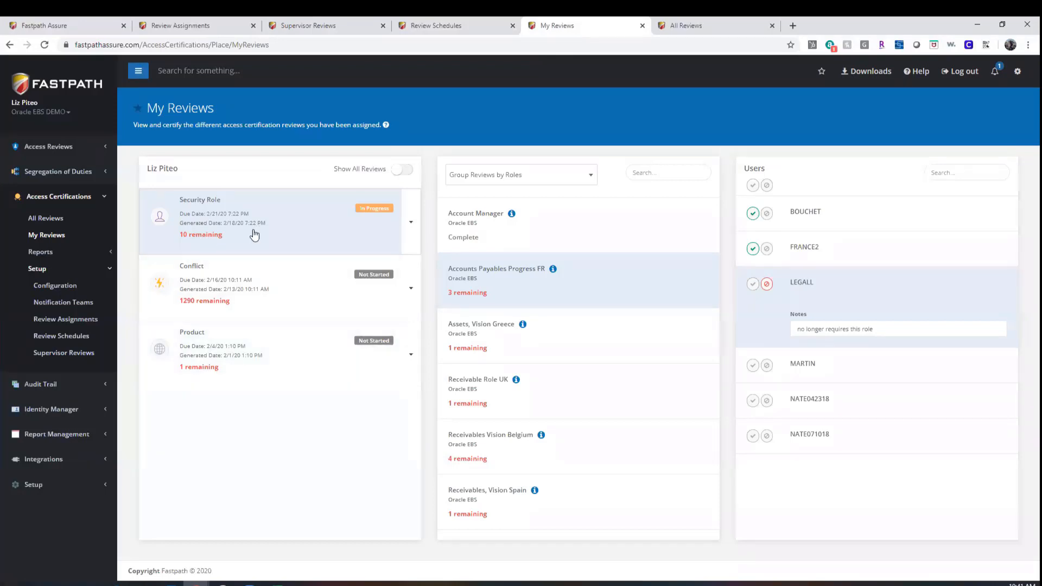
mouse_move(544, 291)
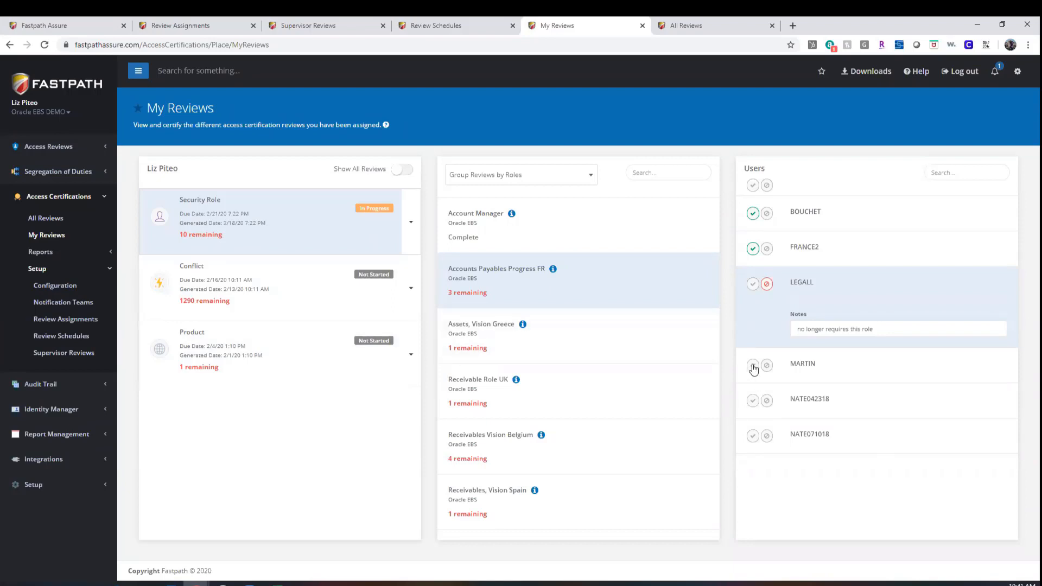
click(752, 364)
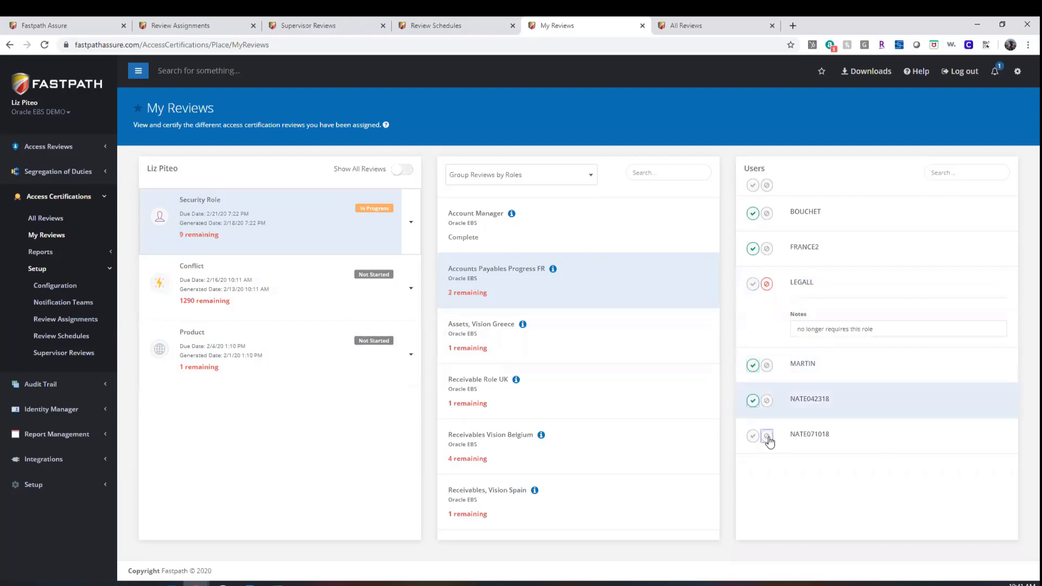
click(765, 436)
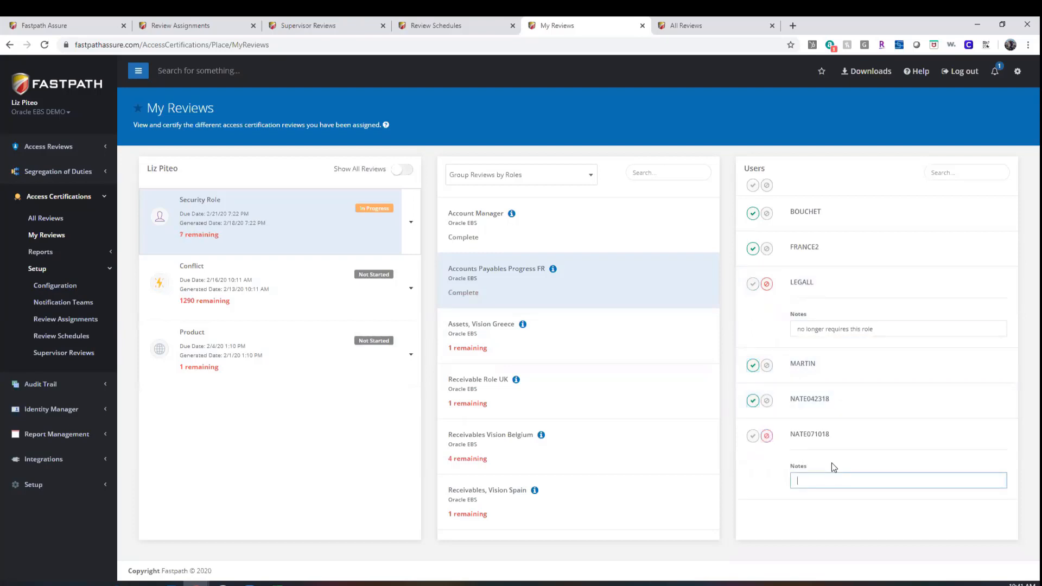
text(no longer requires this role)
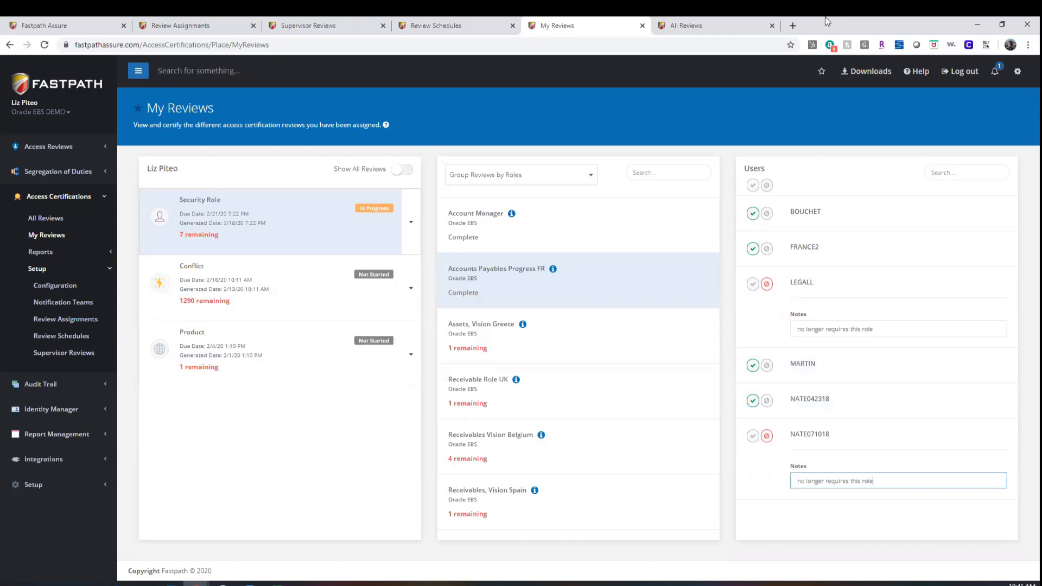
click(691, 25)
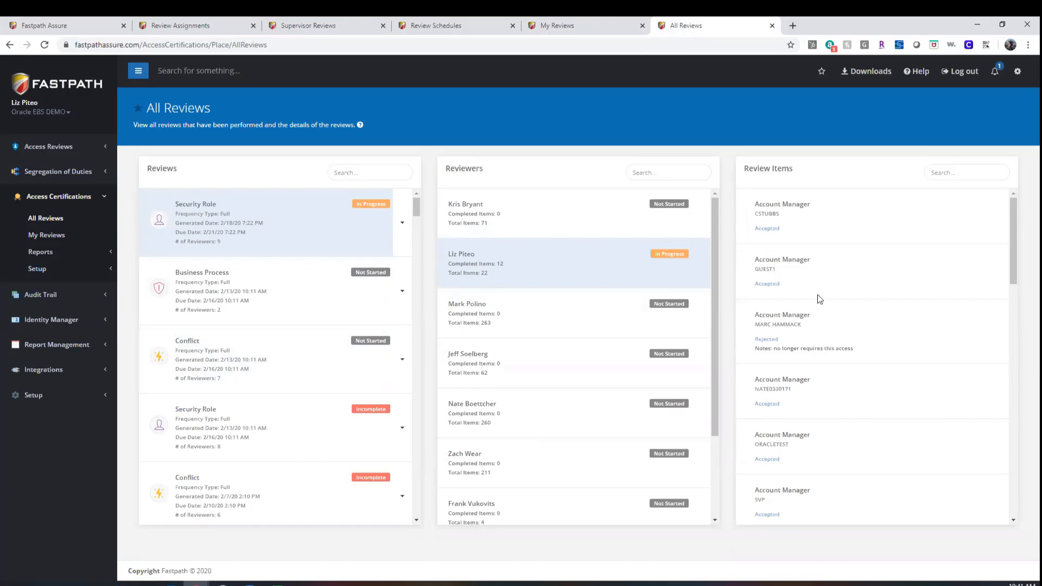
mouse_move(614, 404)
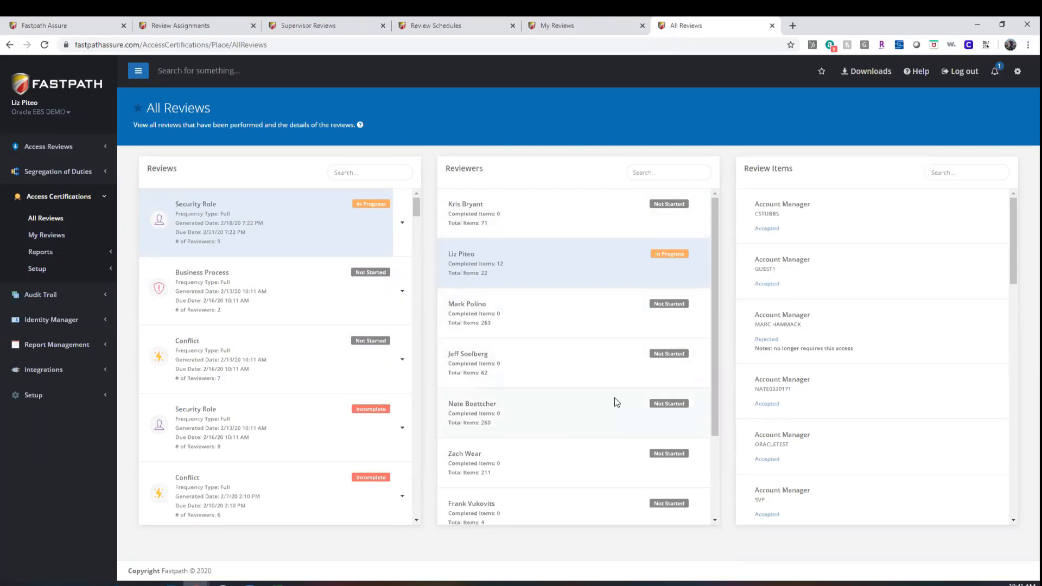
mouse_move(420, 567)
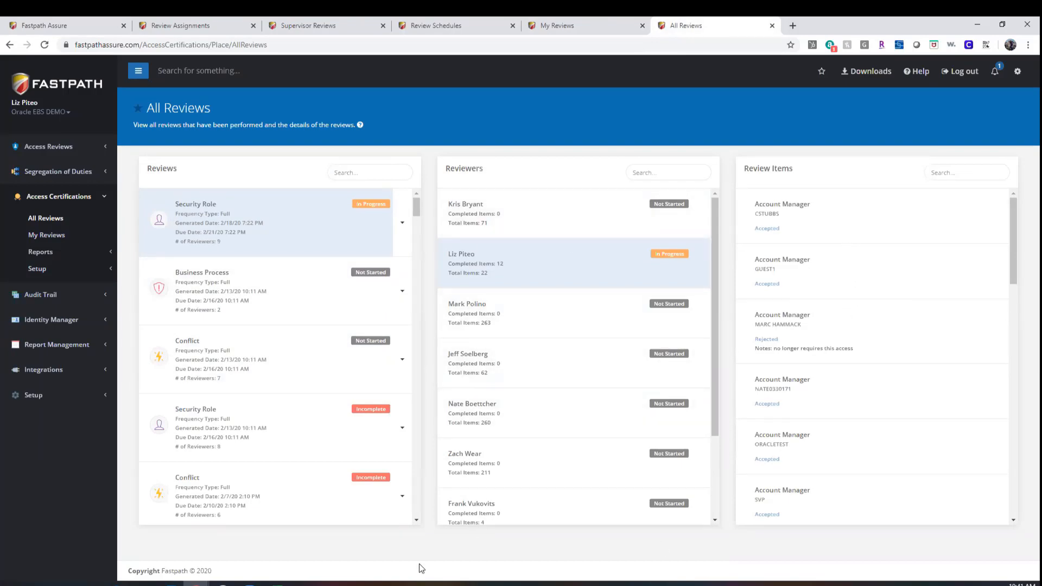
mouse_move(253, 582)
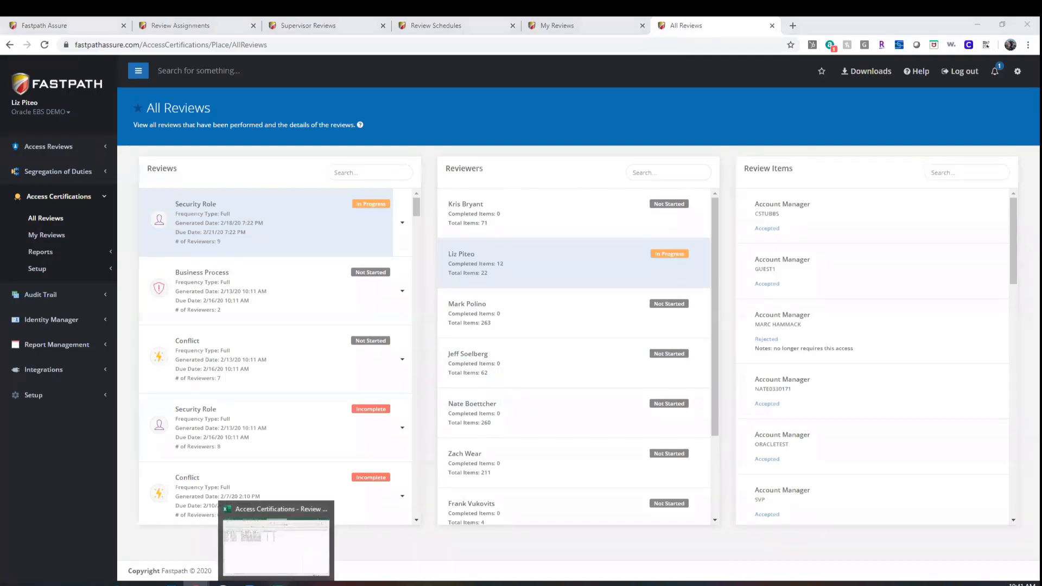
Bring up the Review Export workbook's Reviewers sheet from the taskbar
click(274, 538)
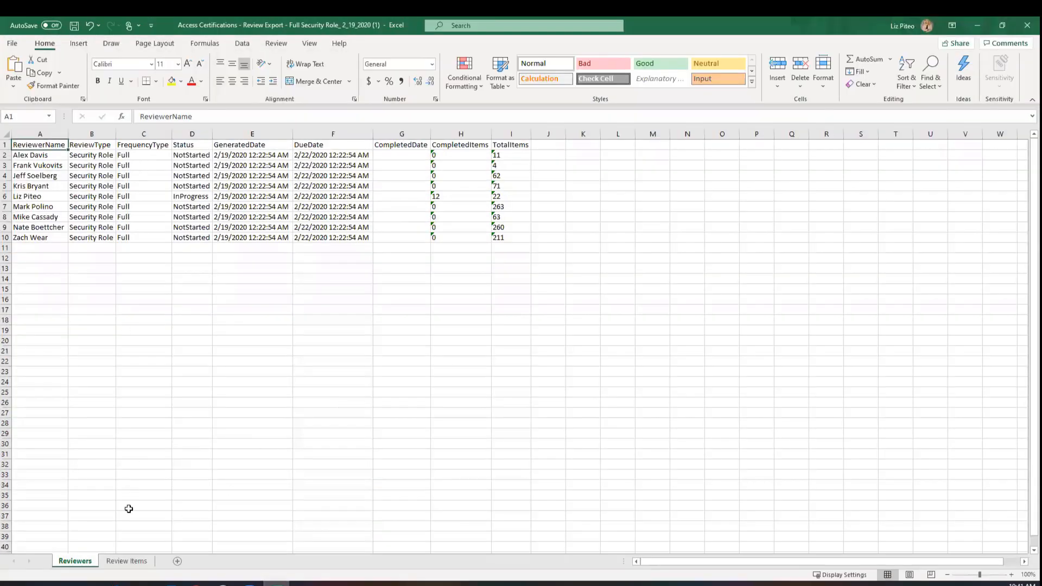
click(126, 559)
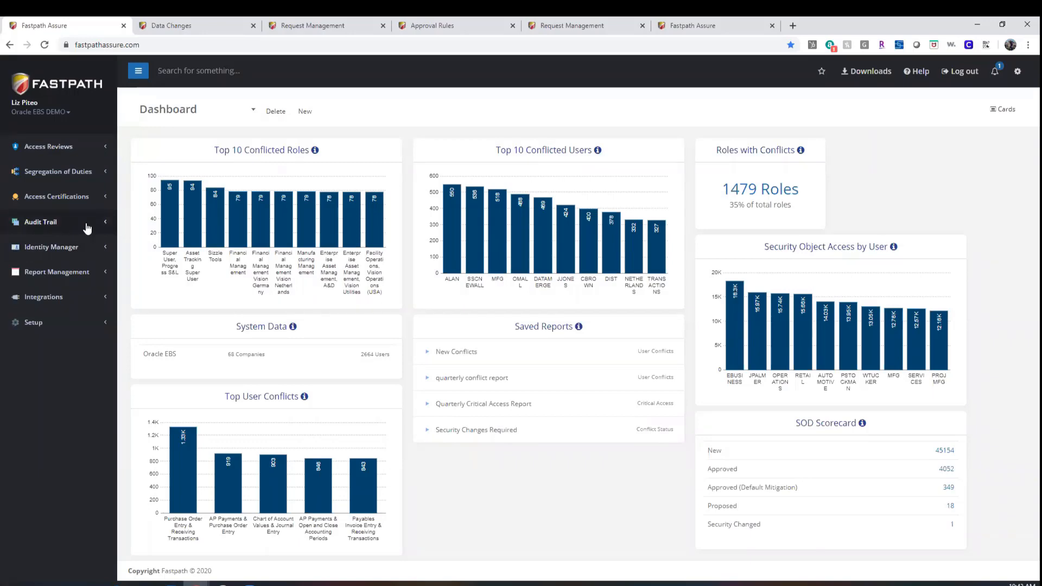
Show the Audit Trail's Data Changes grid listing AP Payment Terms inserts with new values and ticket links
click(41, 222)
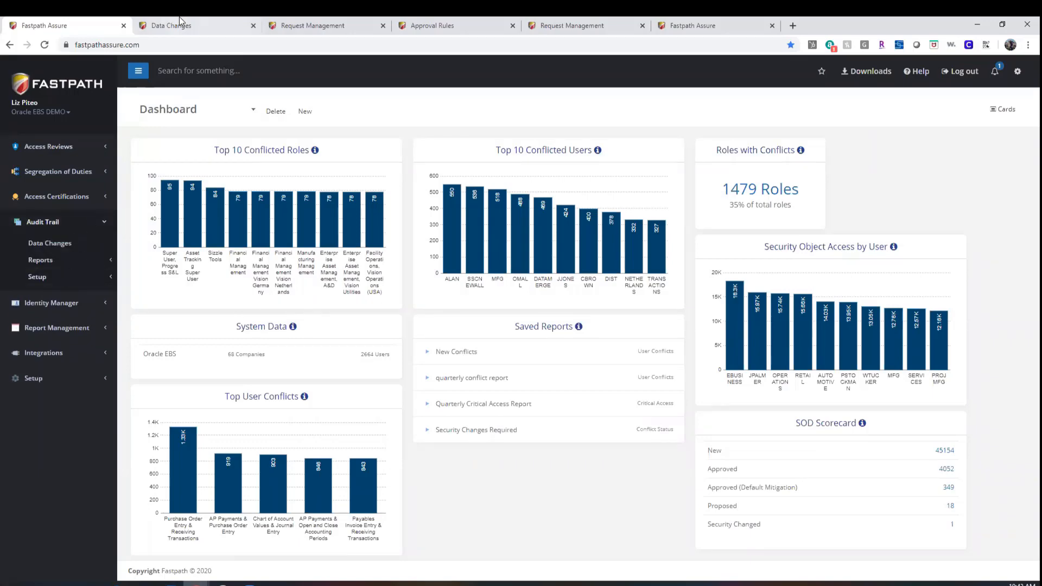
click(49, 242)
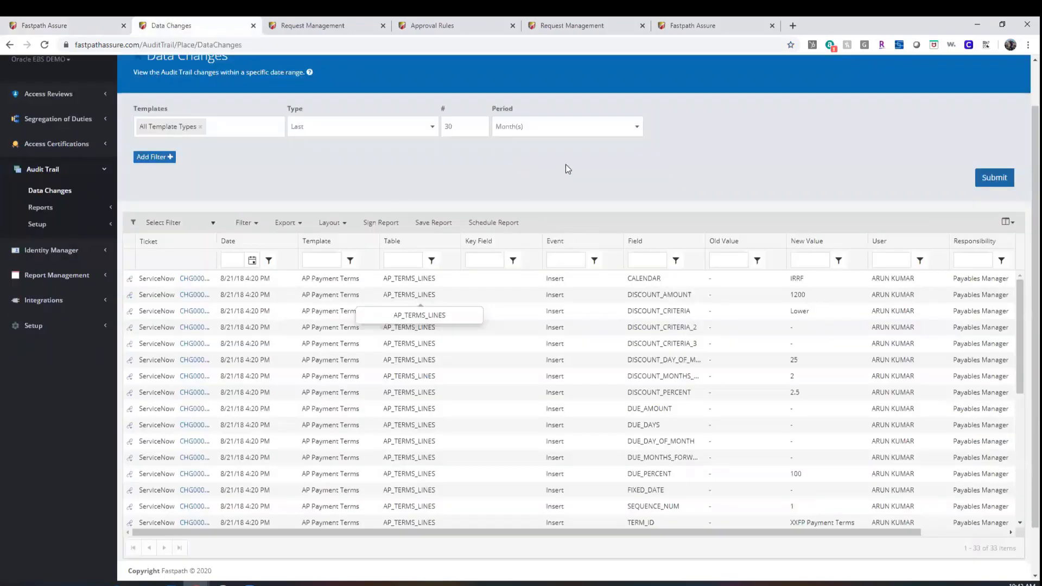
mouse_move(641, 212)
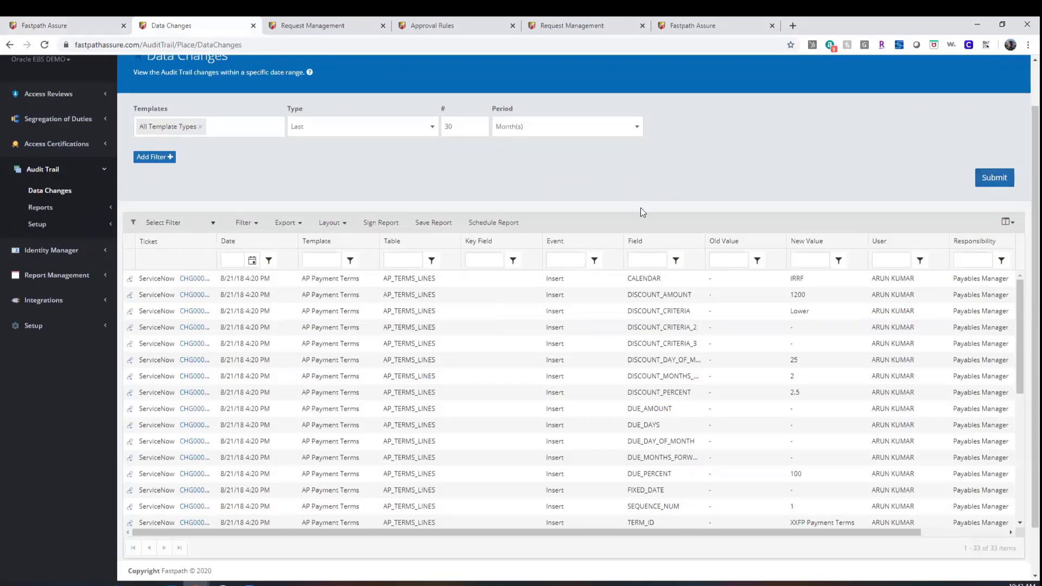
mouse_move(609, 218)
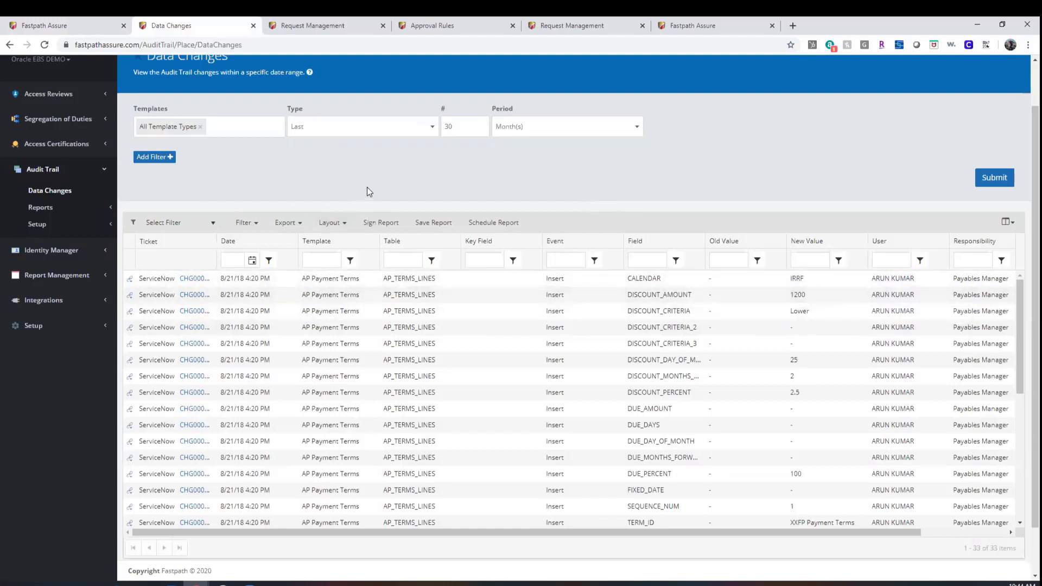
mouse_move(164, 279)
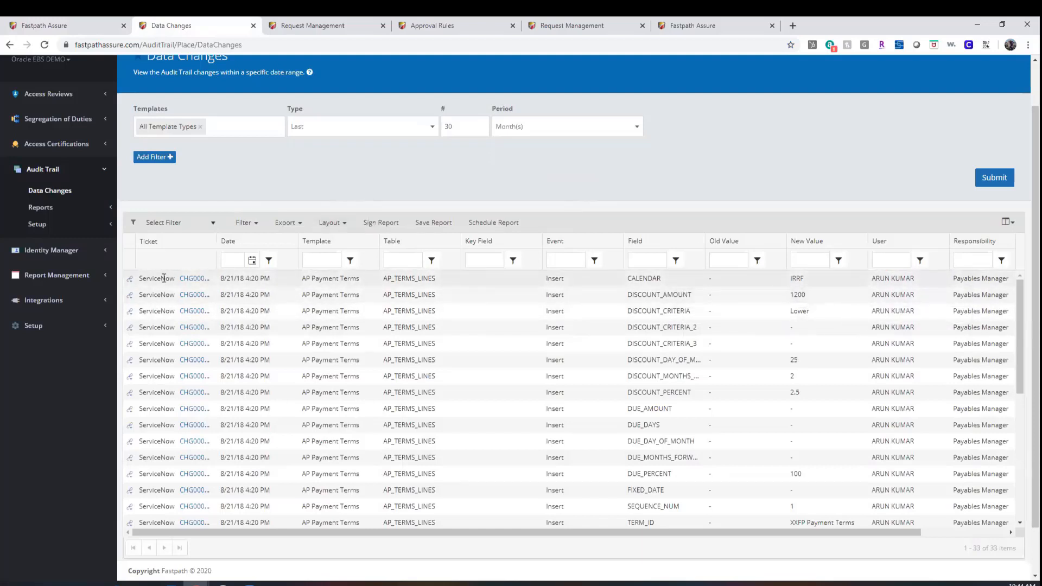
mouse_move(194, 283)
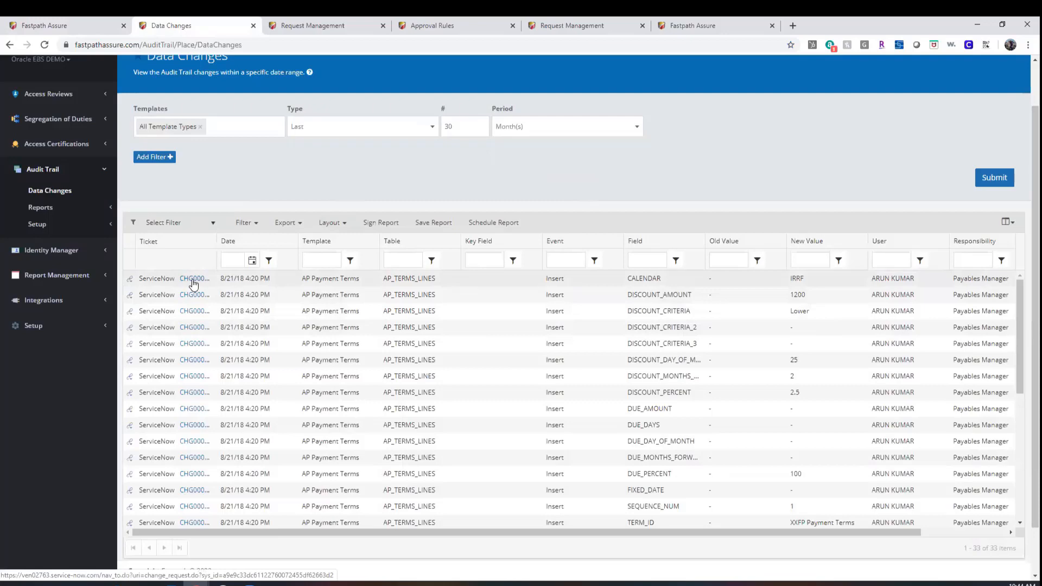
mouse_move(221, 392)
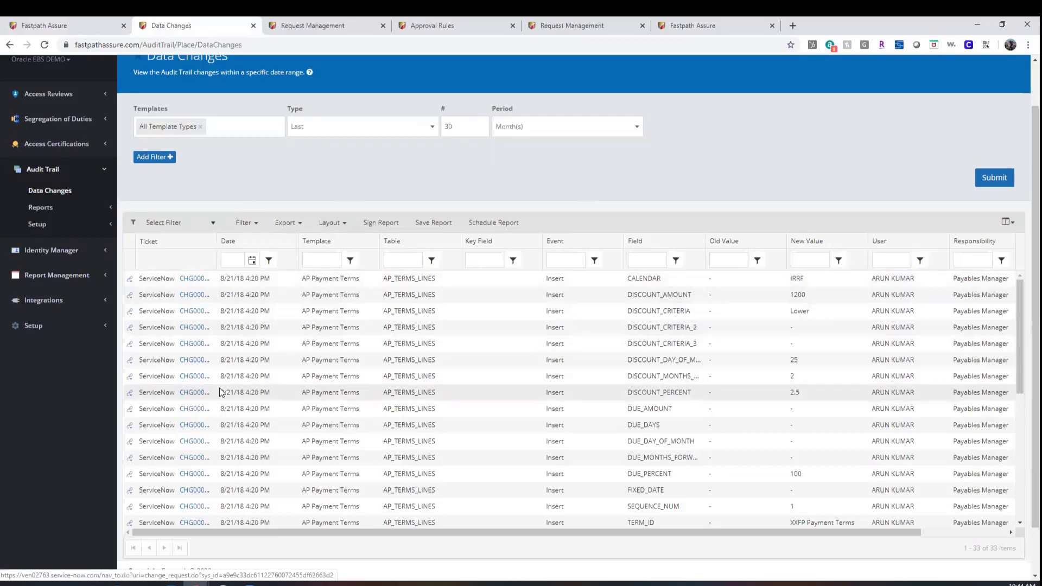
click(312, 25)
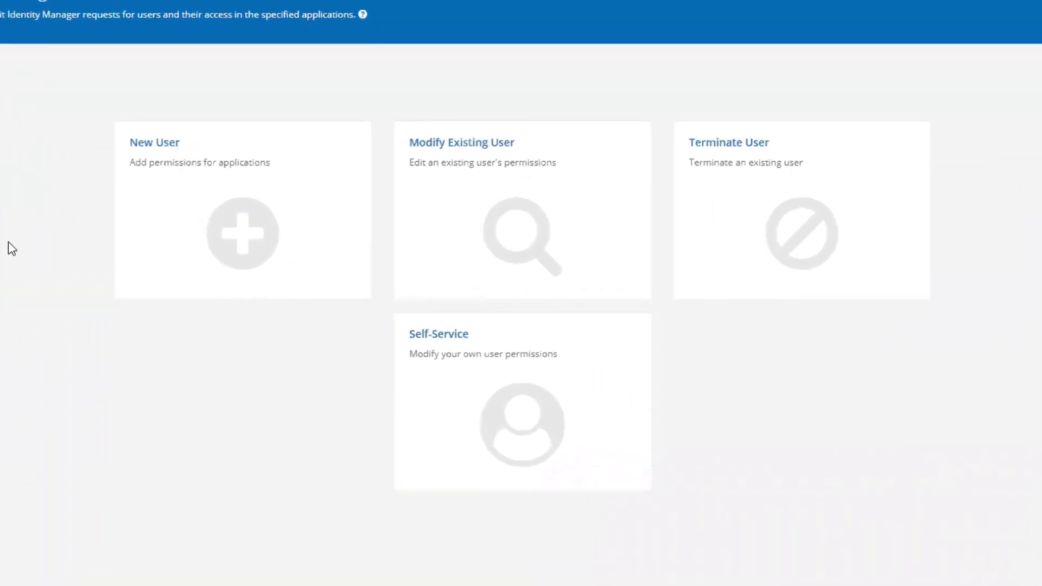
mouse_move(269, 192)
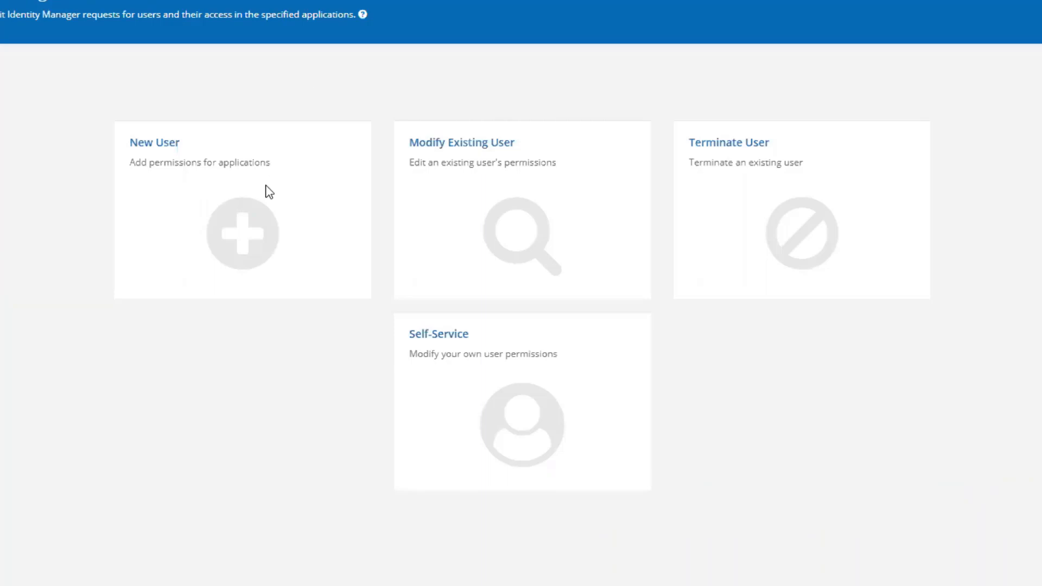
mouse_move(446, 133)
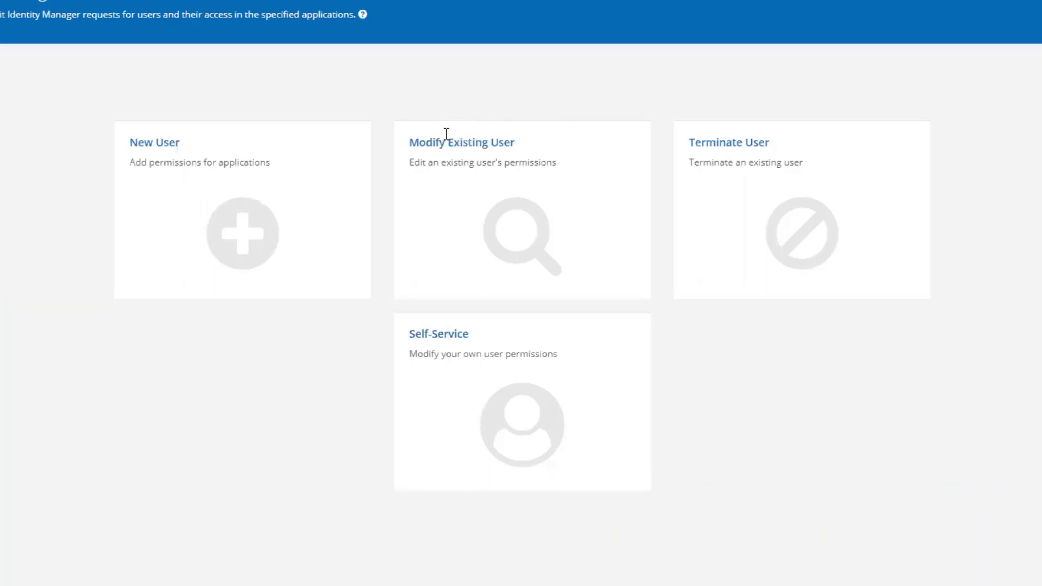
mouse_move(573, 157)
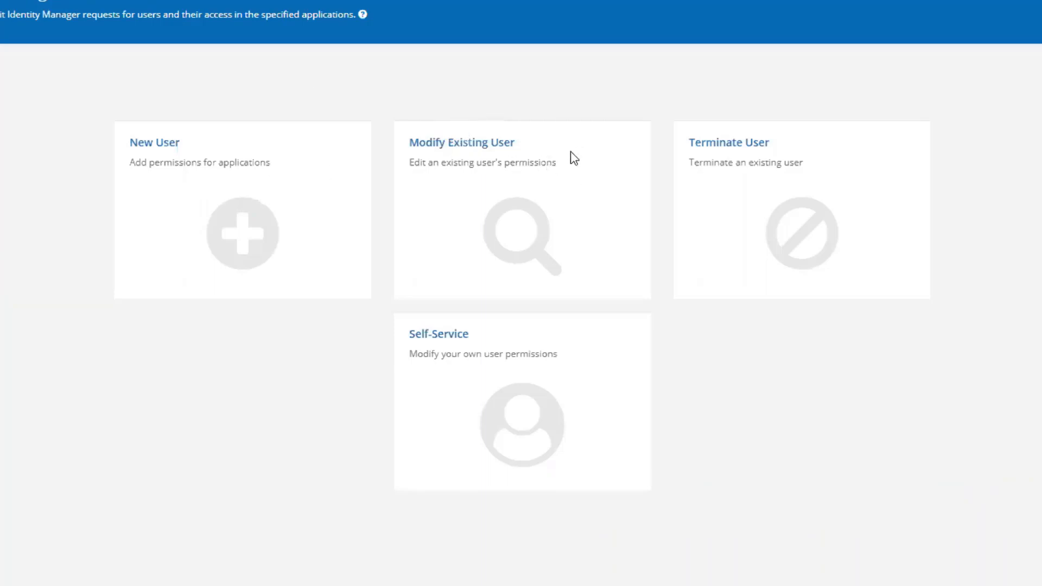
mouse_move(724, 166)
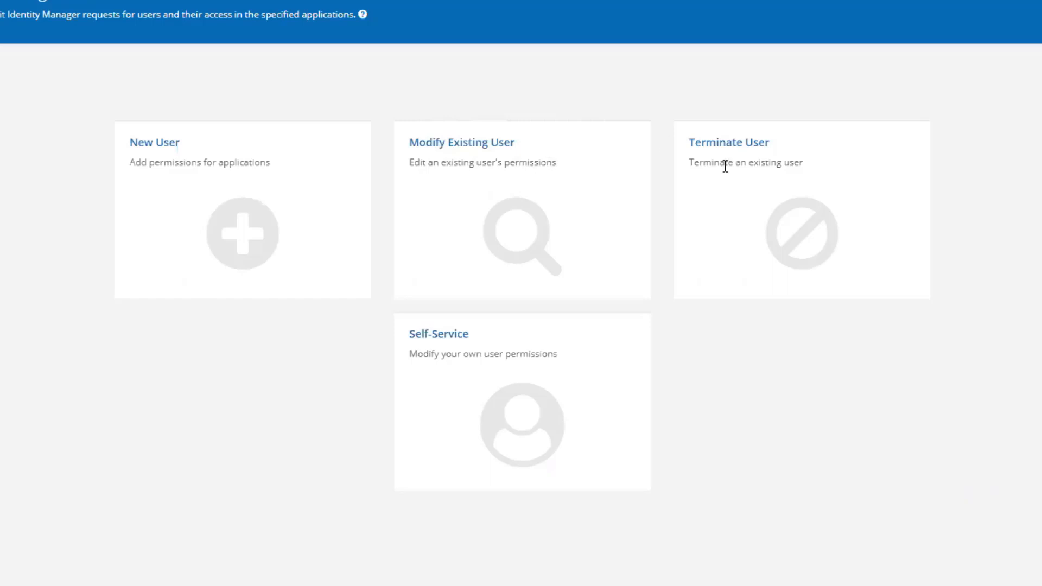
mouse_move(566, 370)
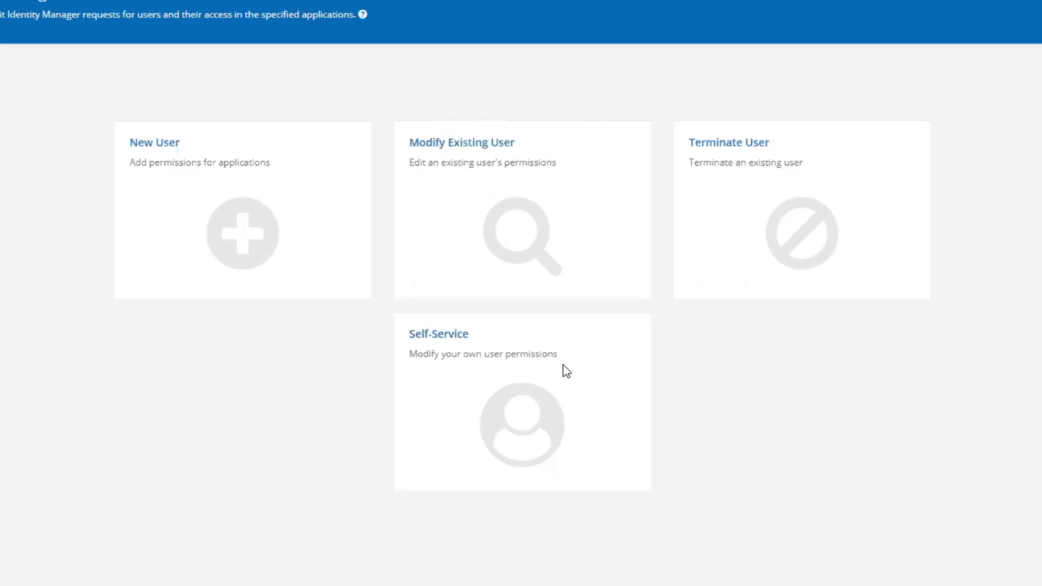
mouse_move(181, 25)
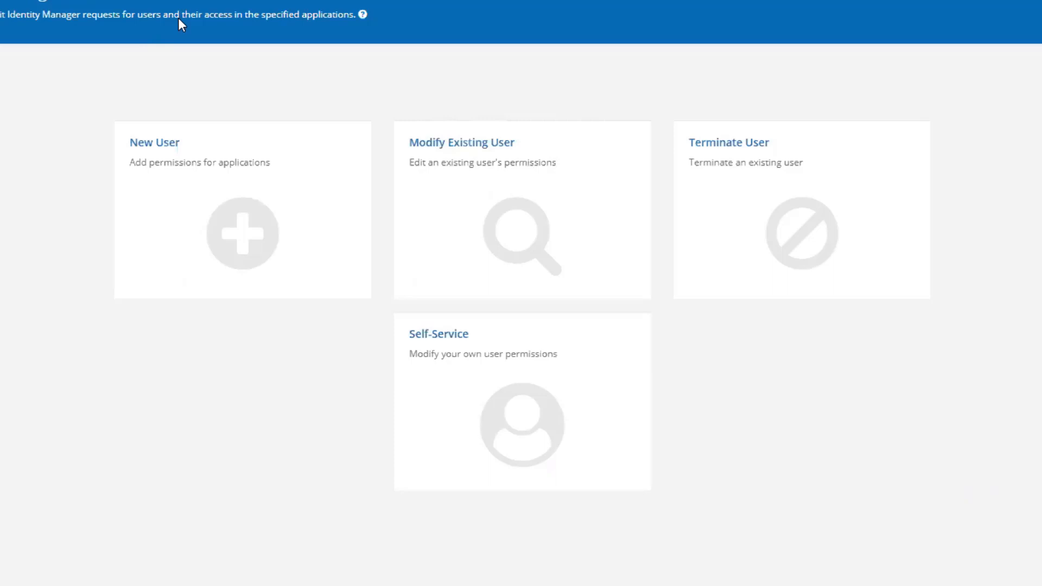
mouse_move(884, 409)
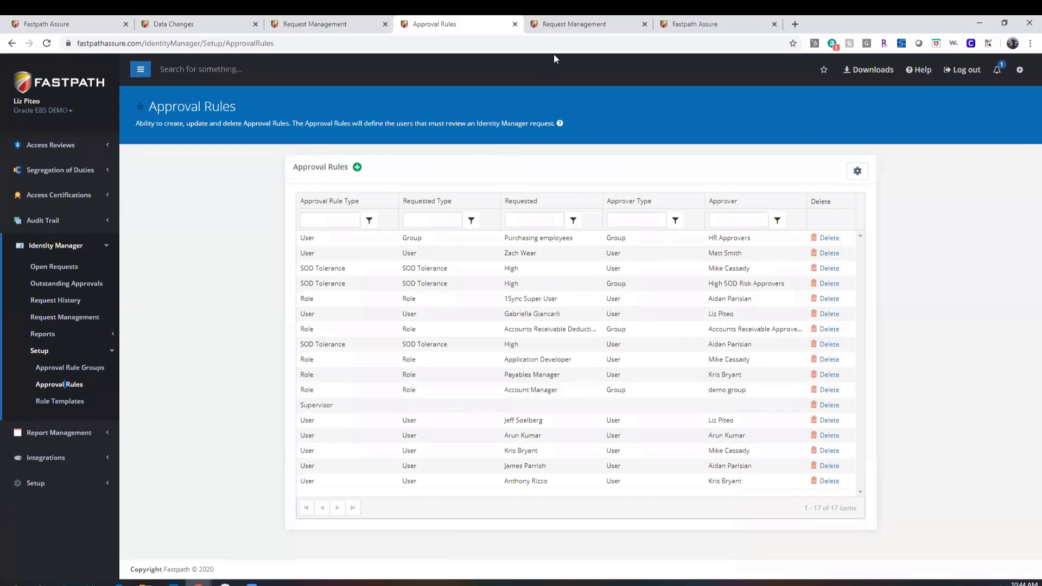
Return to the Oracle EBS request and advance through User Information and Access Effective Dates to Risk Analysis
click(587, 24)
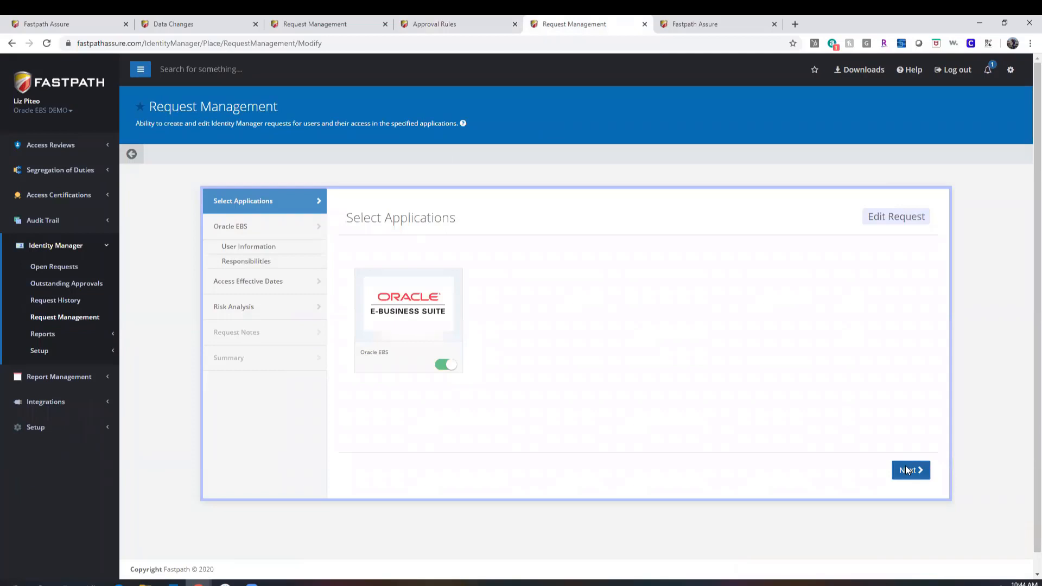
click(909, 470)
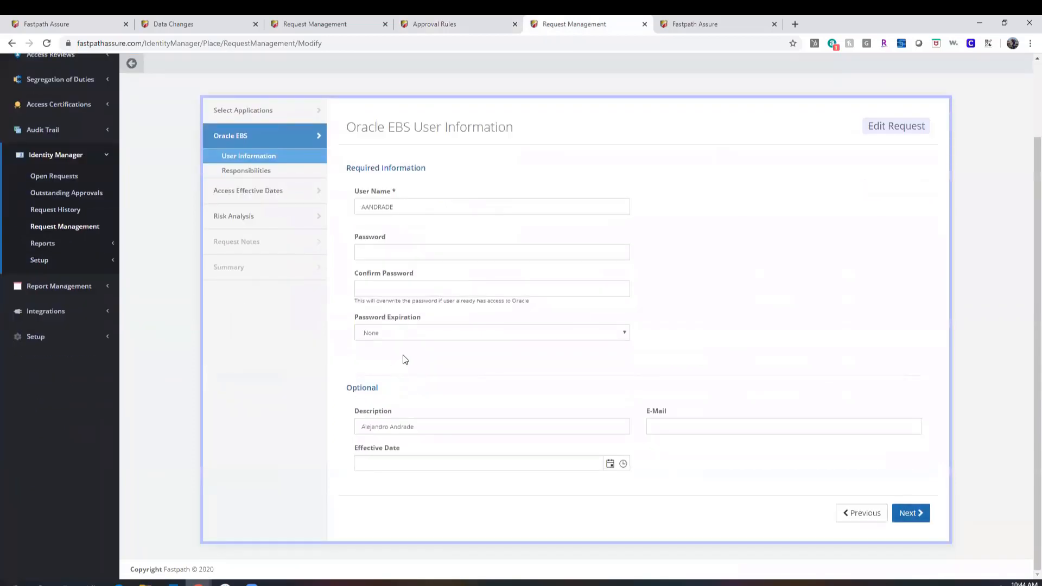
mouse_move(682, 369)
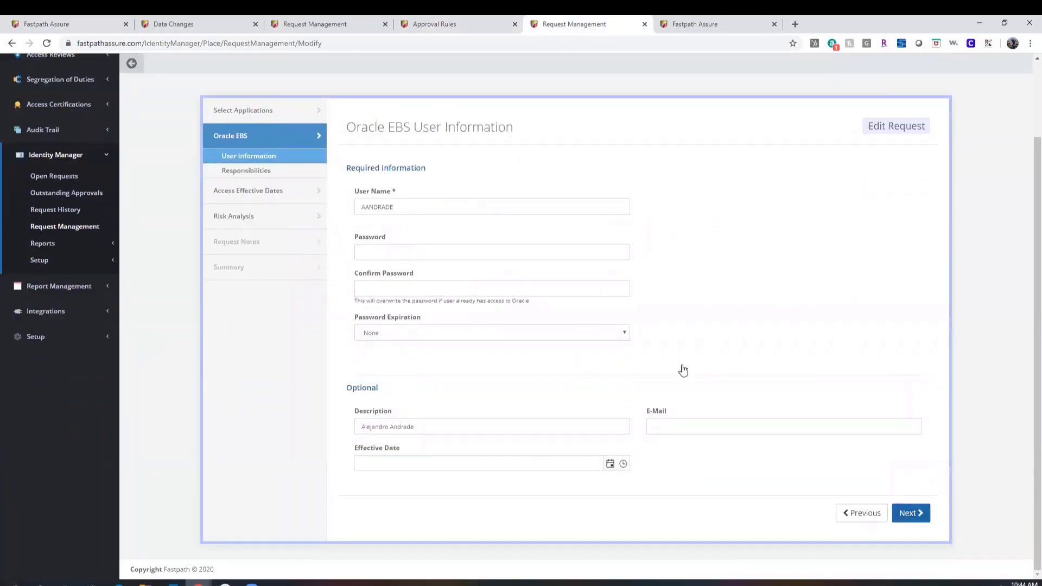
click(246, 171)
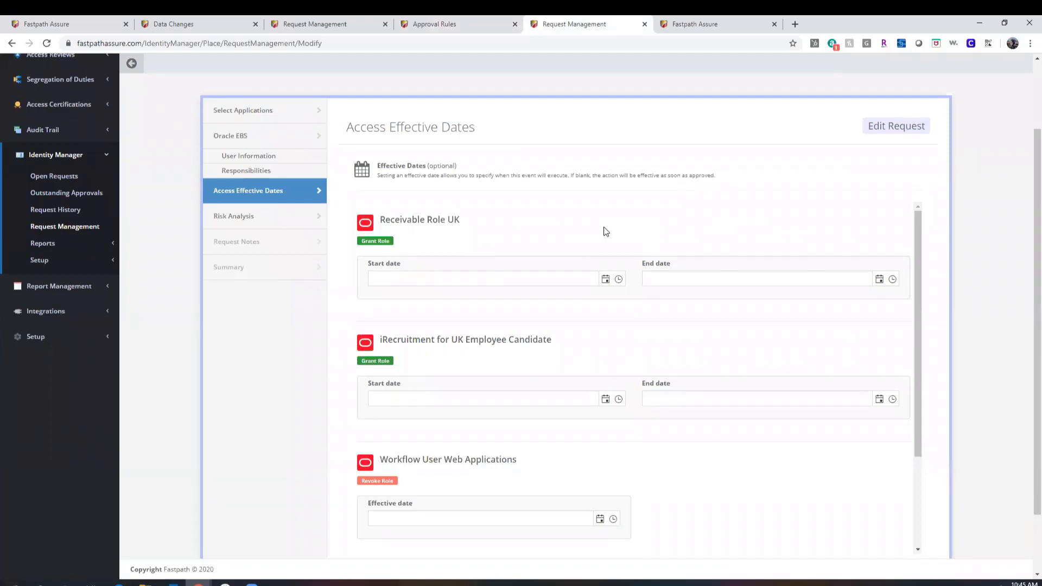
scroll(down, 3)
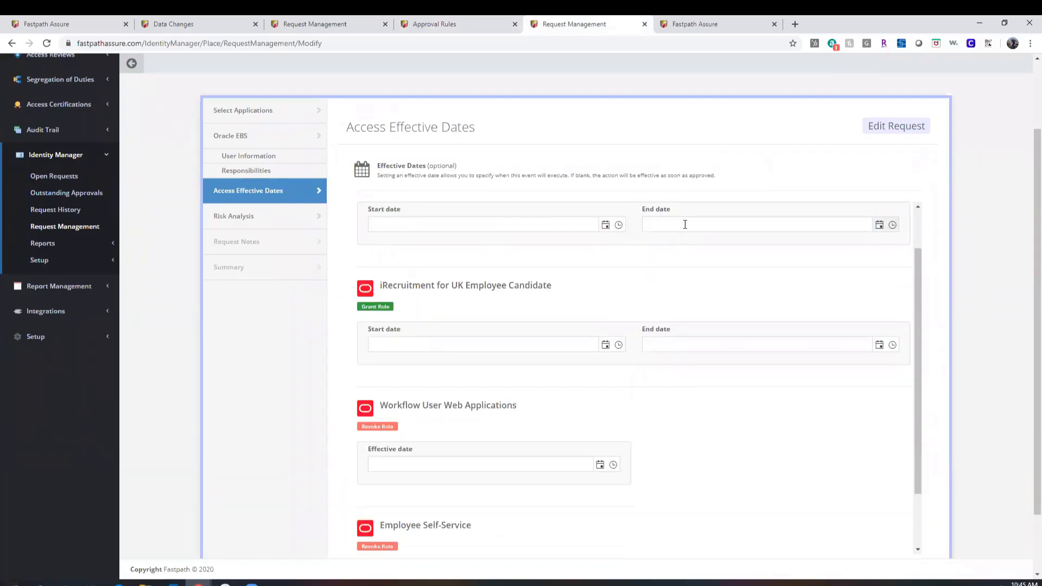
scroll(down, 3)
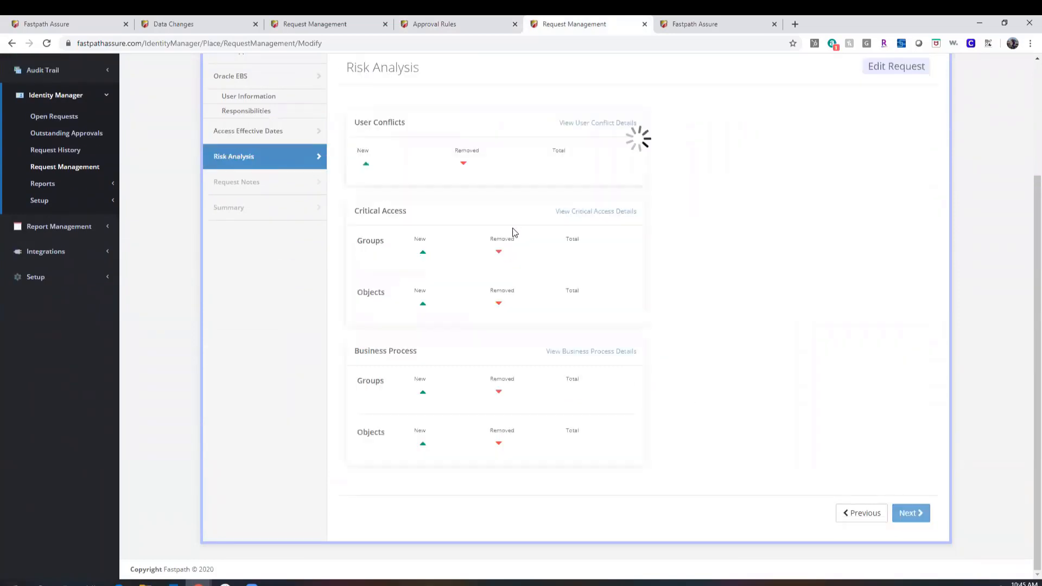
View the details of the 23 new user conflicts the request introduces
scroll(up, 3)
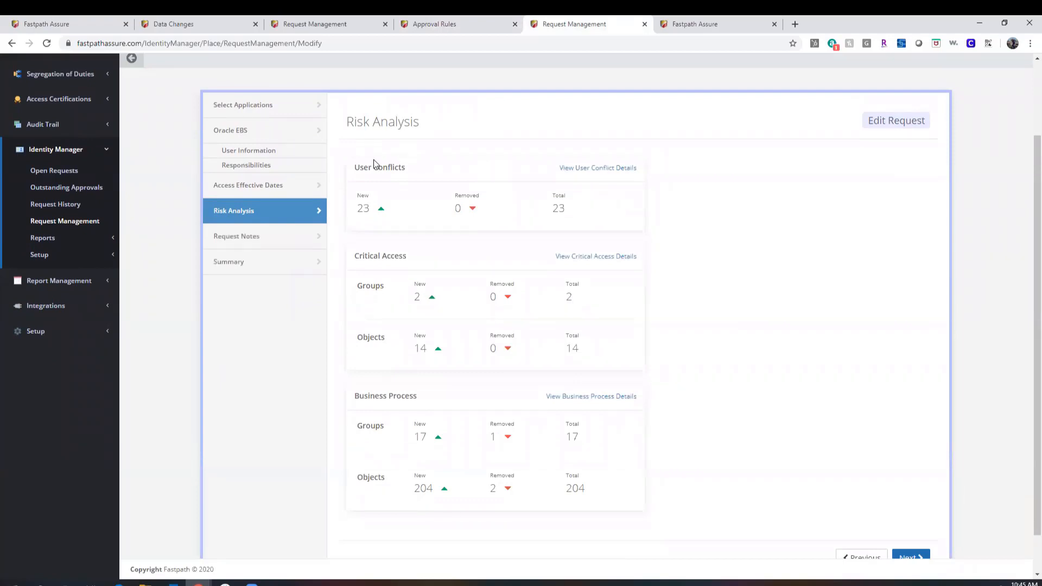
mouse_move(597, 168)
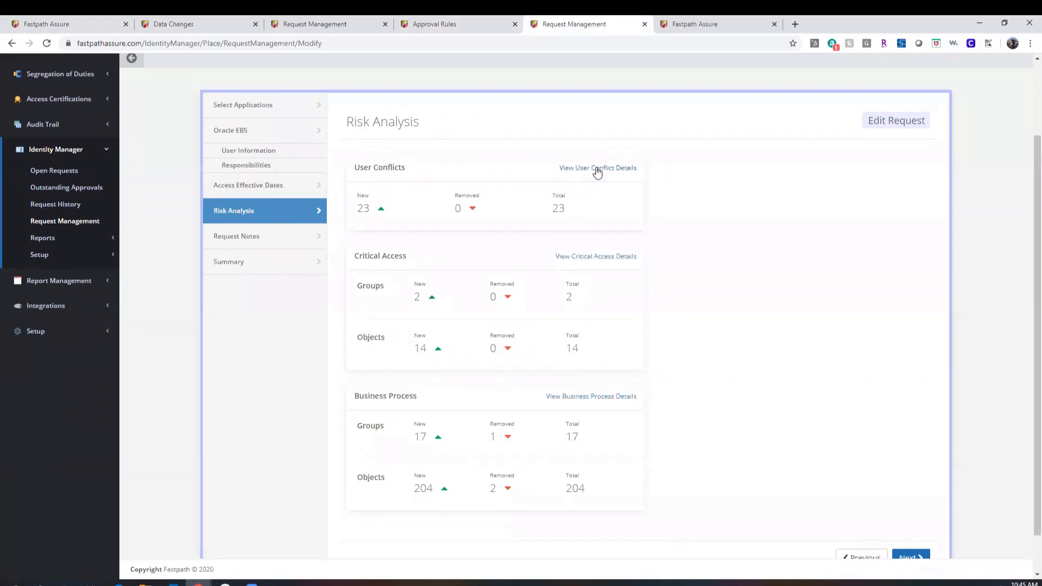
click(597, 167)
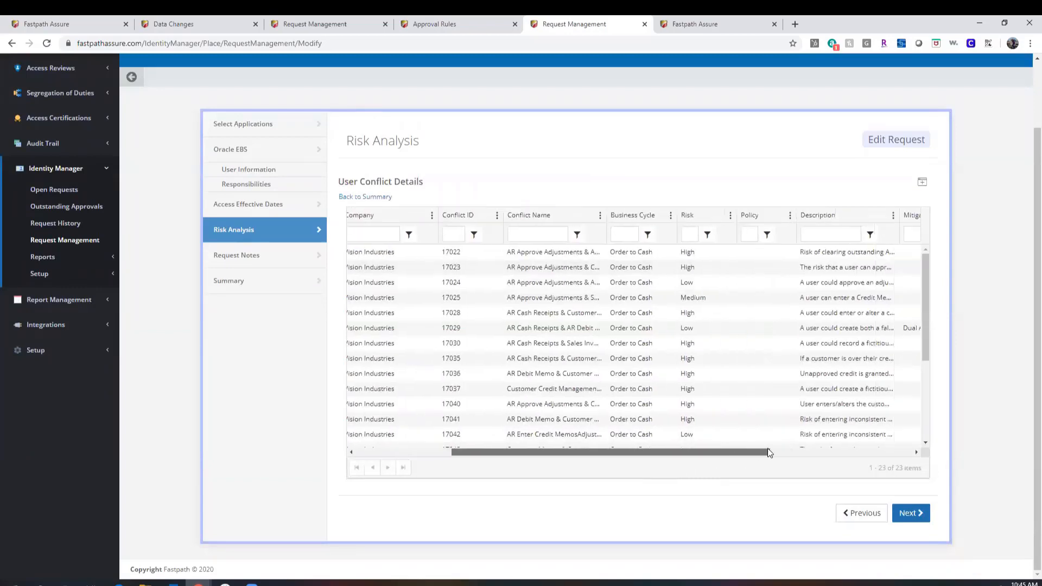
scroll(left, 3)
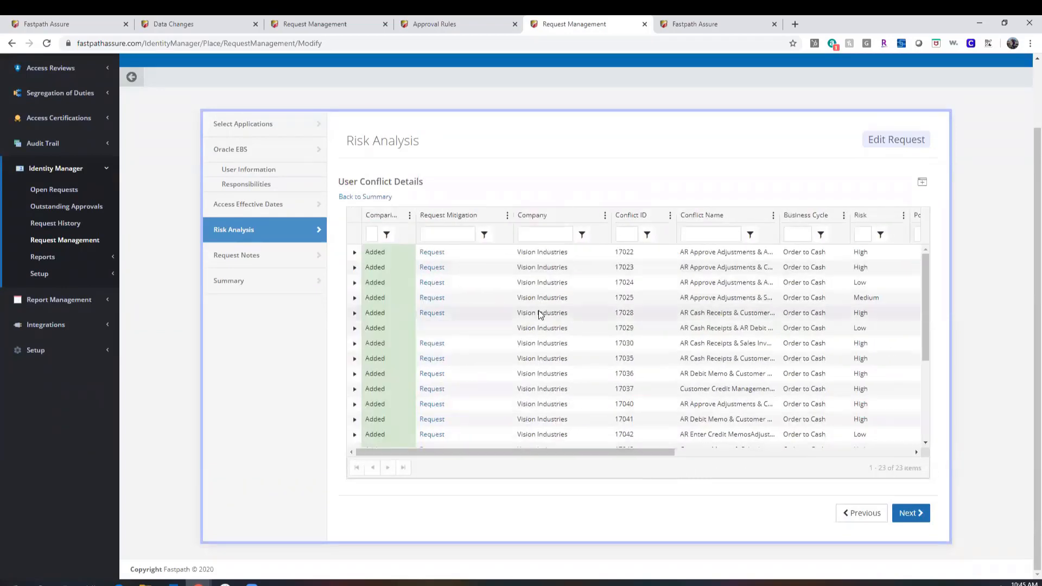
Advance past Request Notes to the request summary
click(909, 512)
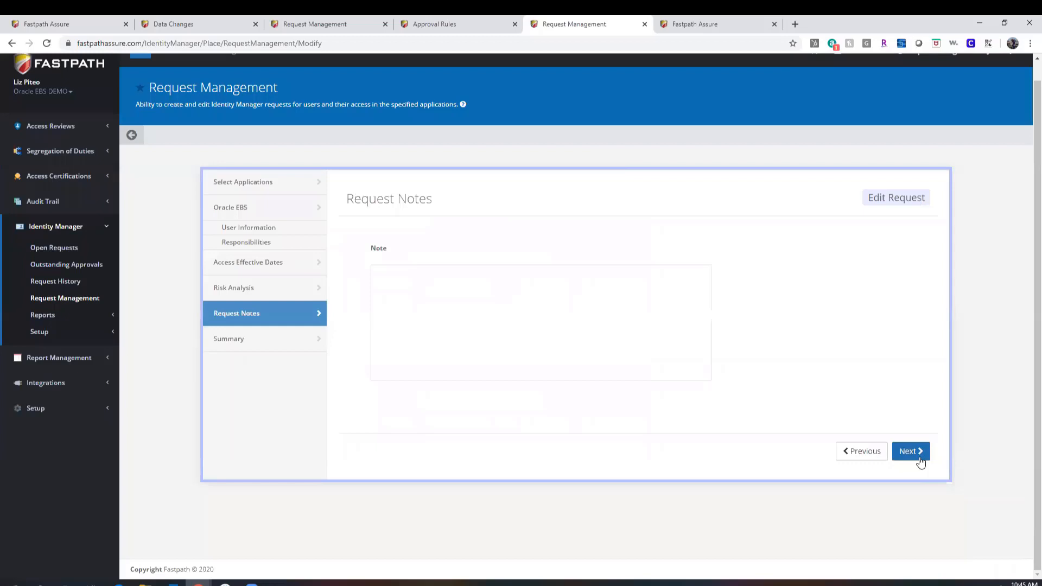
click(909, 450)
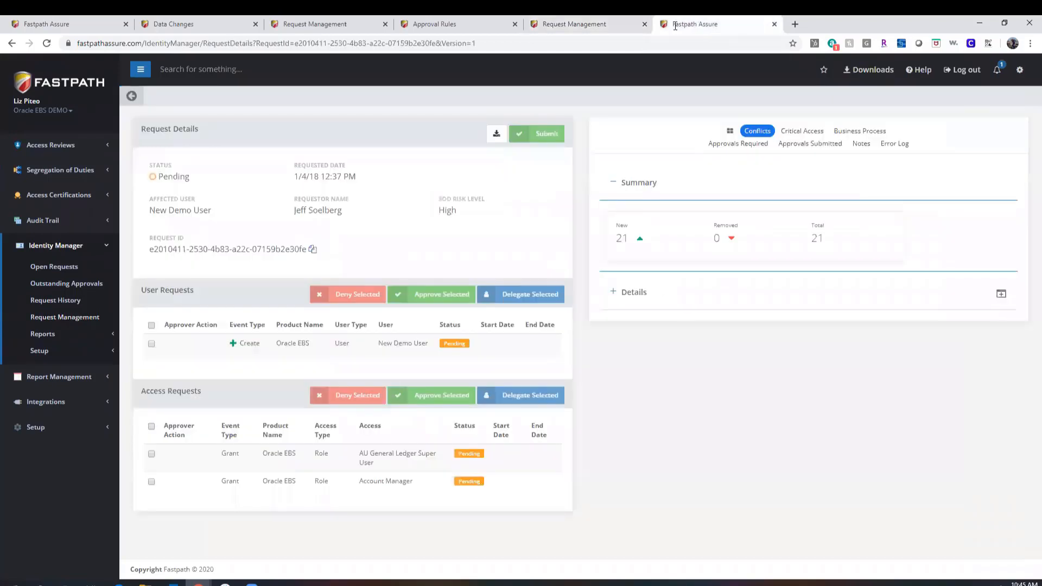
mouse_move(738, 159)
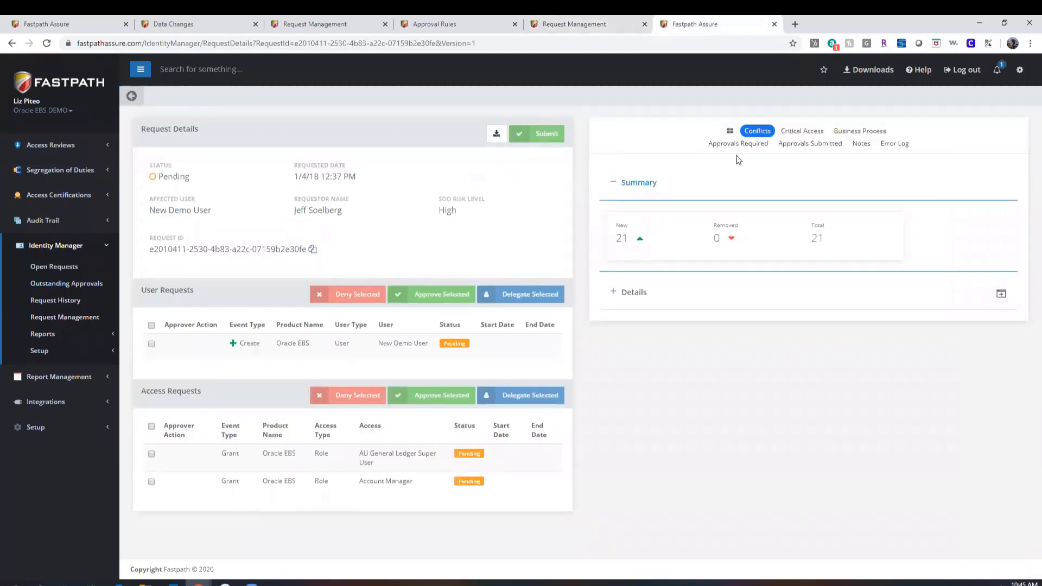
Expand the detailed list of added Vision Australia conflicts and hide the summary counts
click(612, 291)
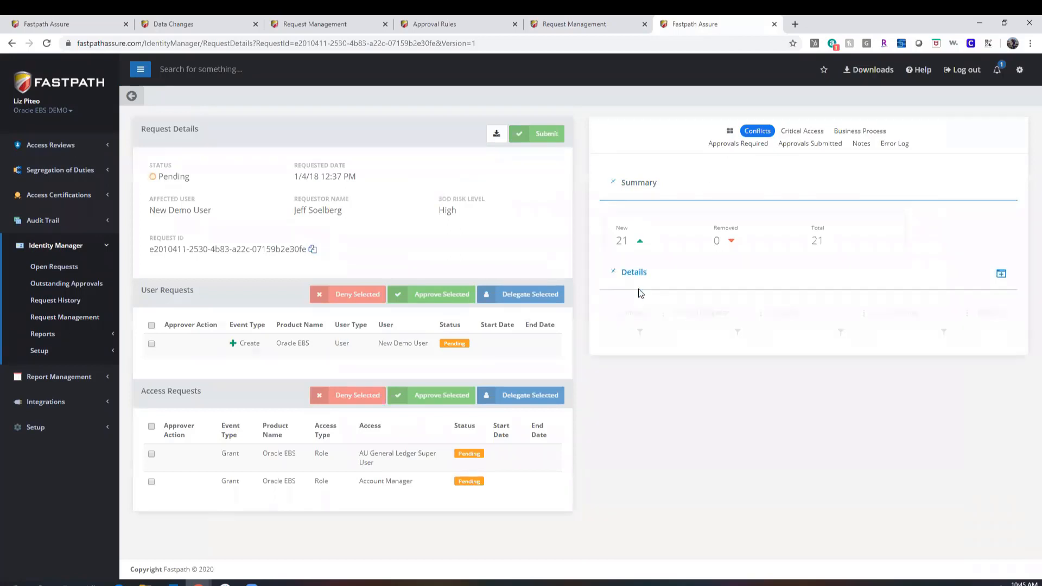
click(633, 271)
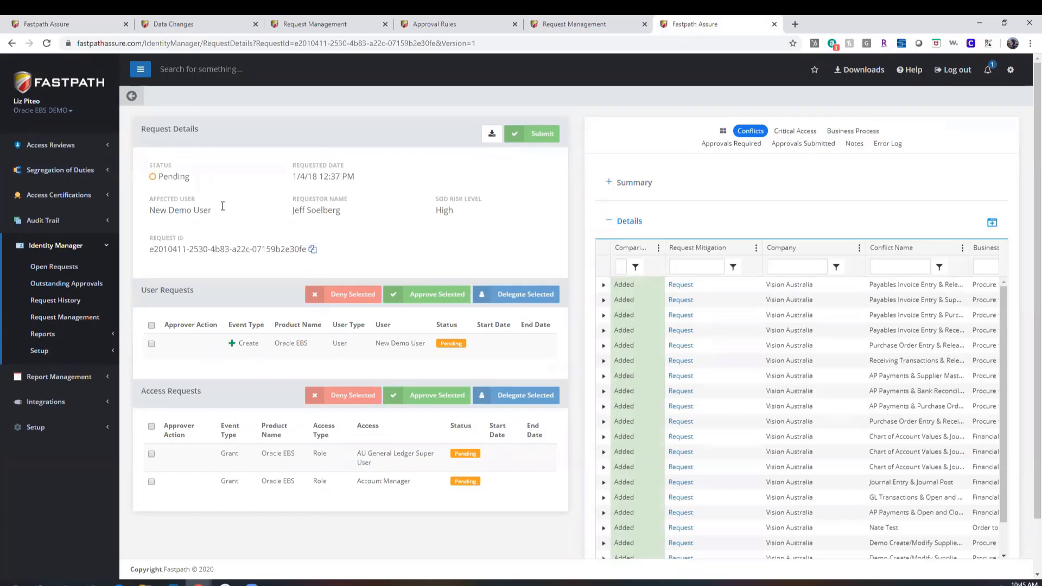
mouse_move(395, 389)
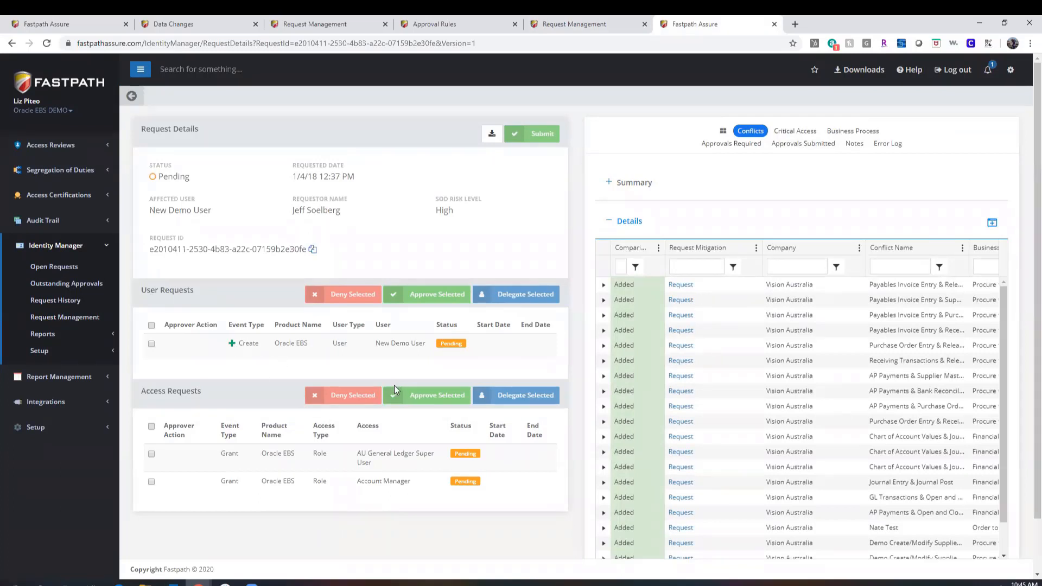
mouse_move(534, 233)
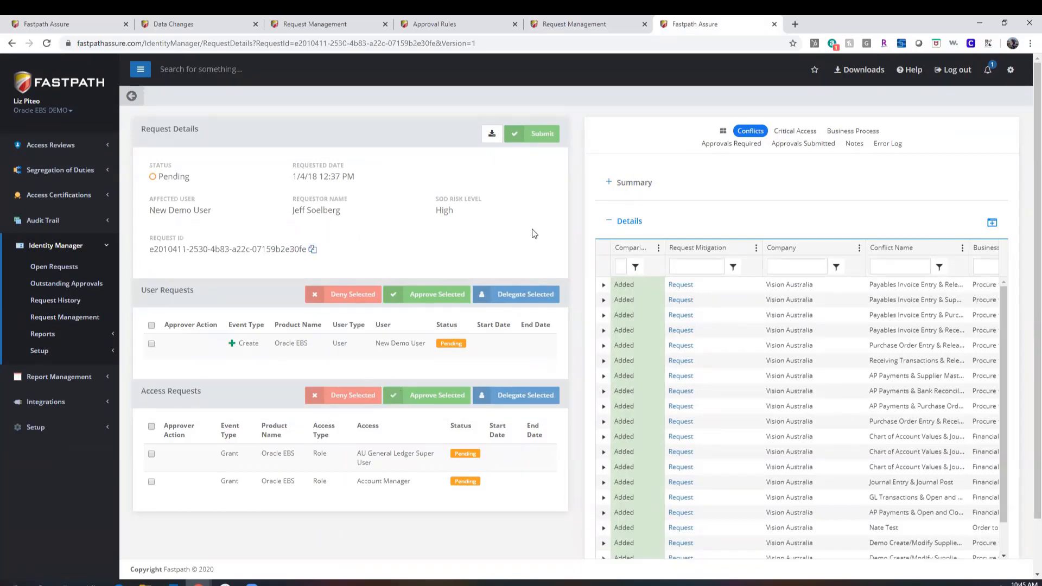
mouse_move(515, 240)
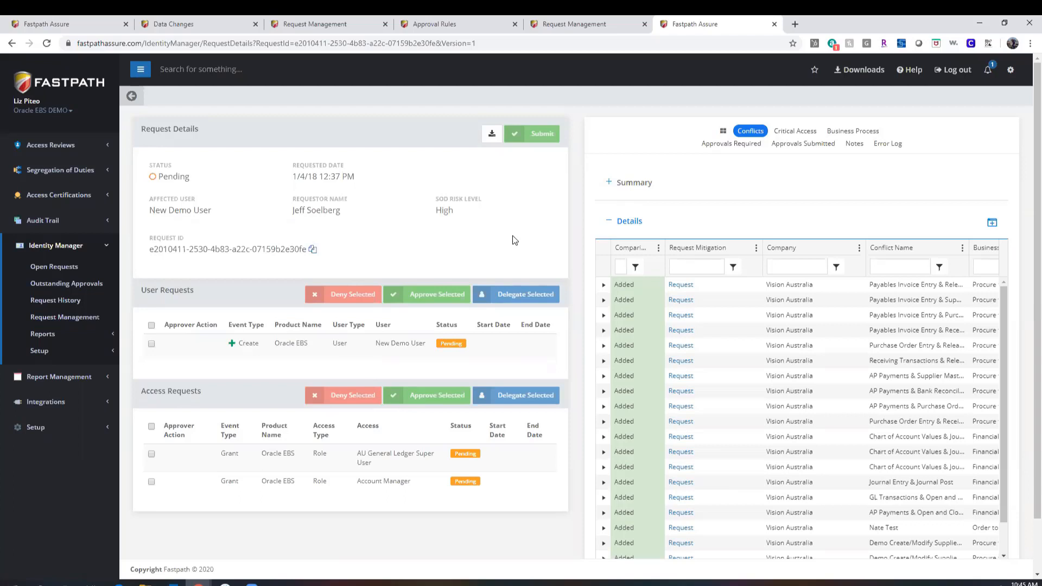
mouse_move(474, 247)
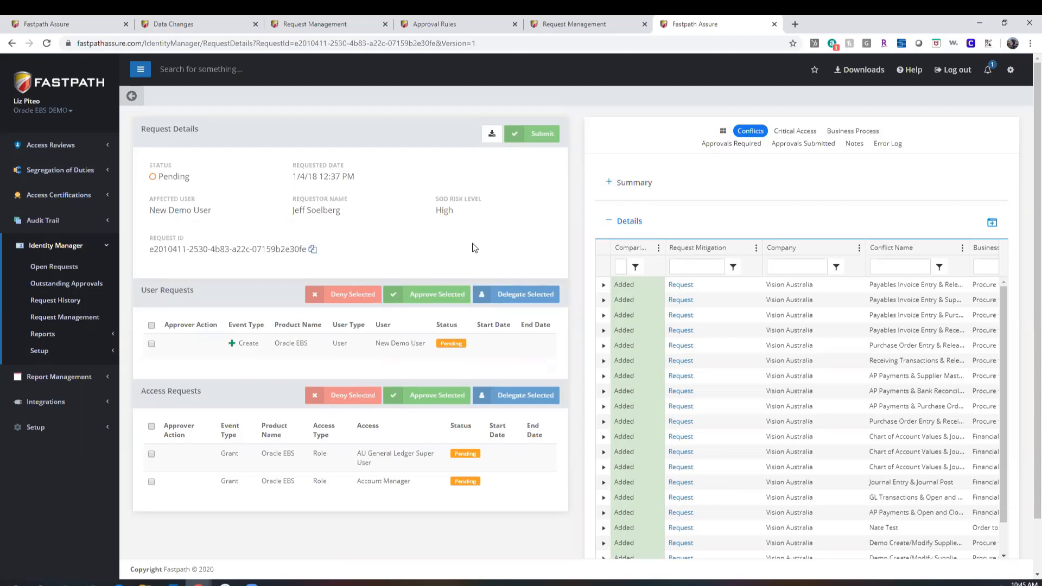
mouse_move(511, 221)
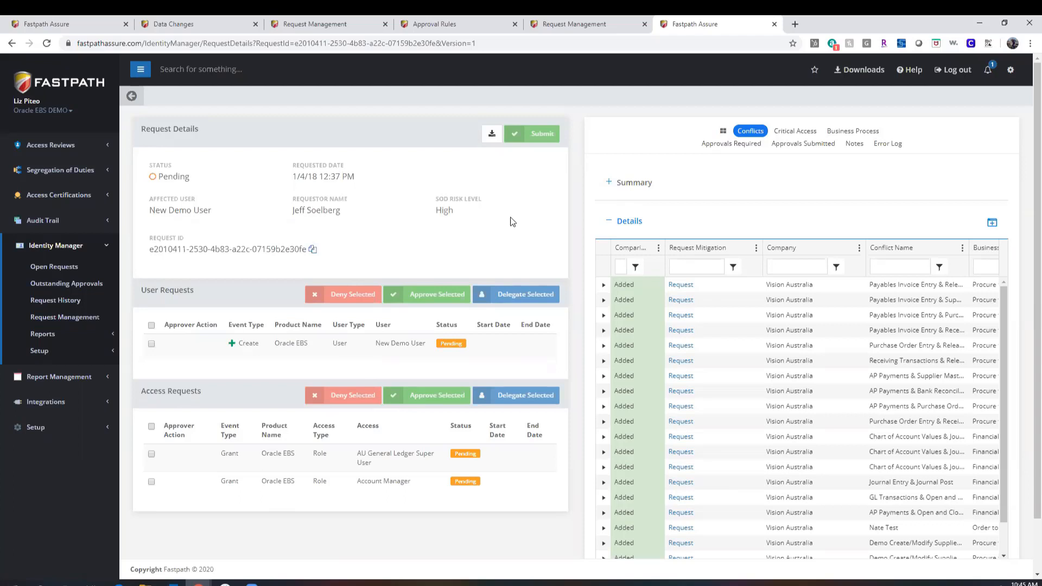